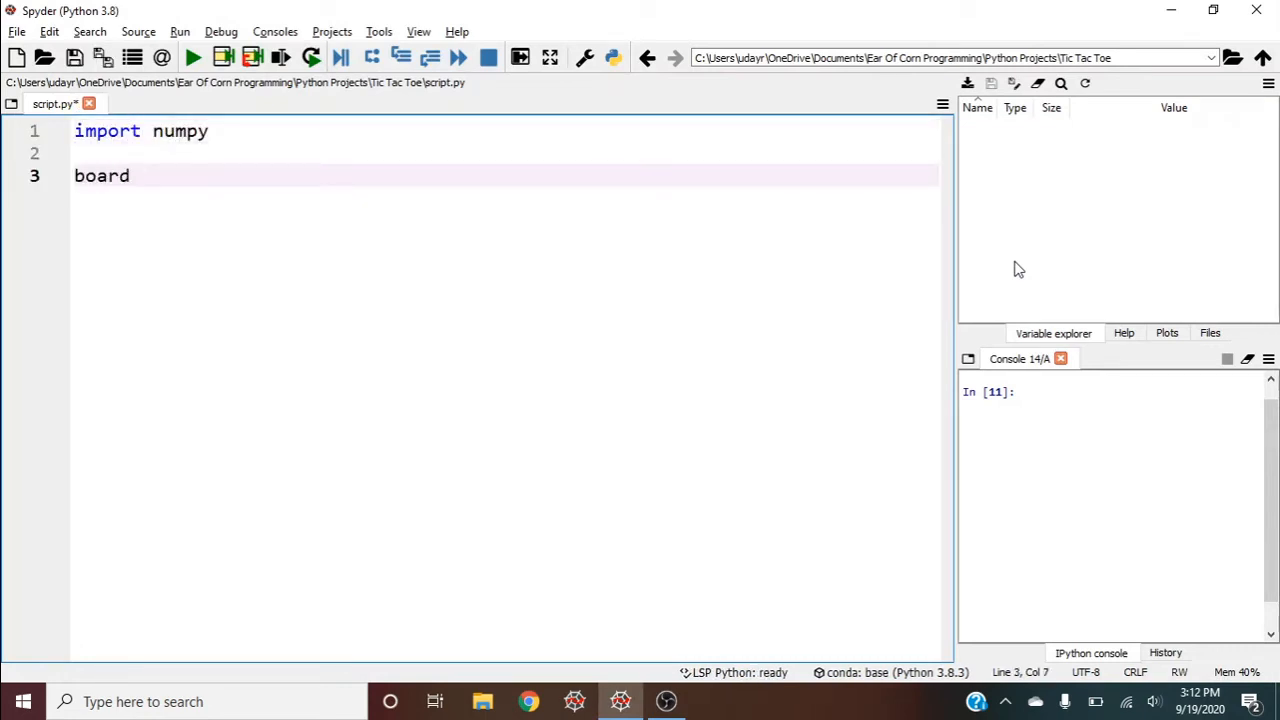
Define board = np.zeros((3, 3)).astype(int) with counters turn = 1 and move = 9.
{"action": "type", "text": "= np.zeros"}
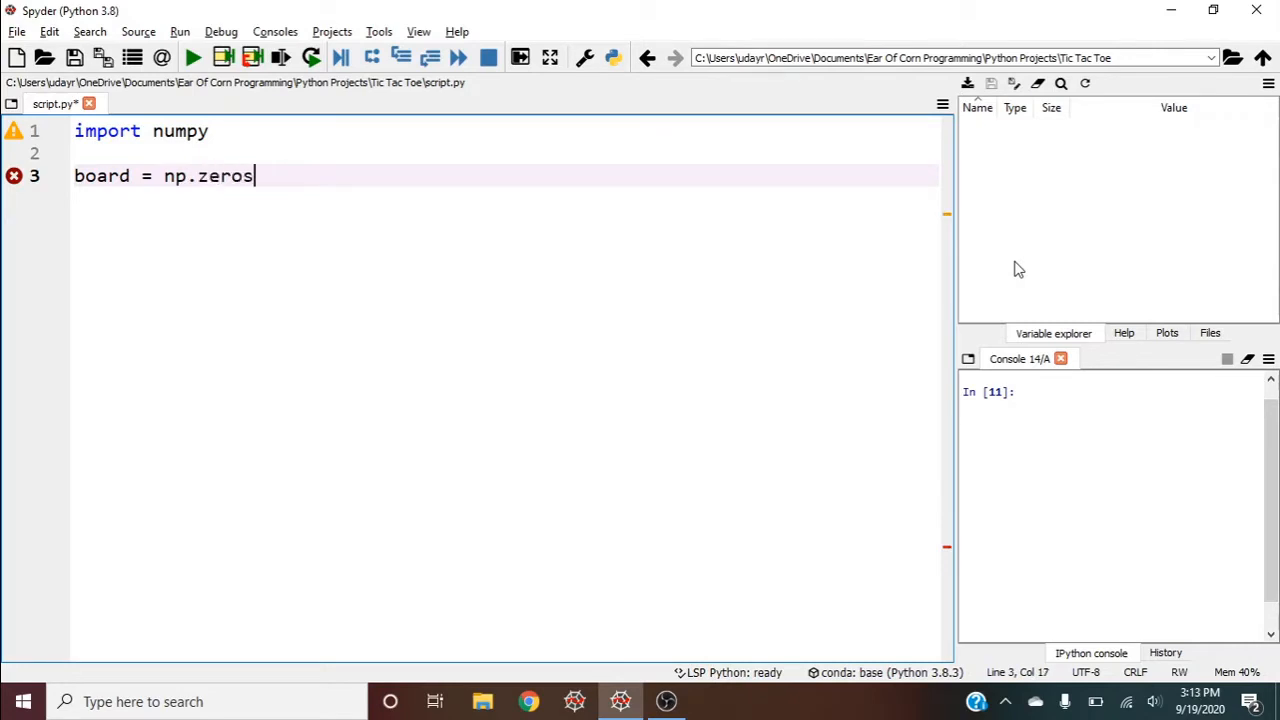
{"action": "type", "text": "((3, 3))"}
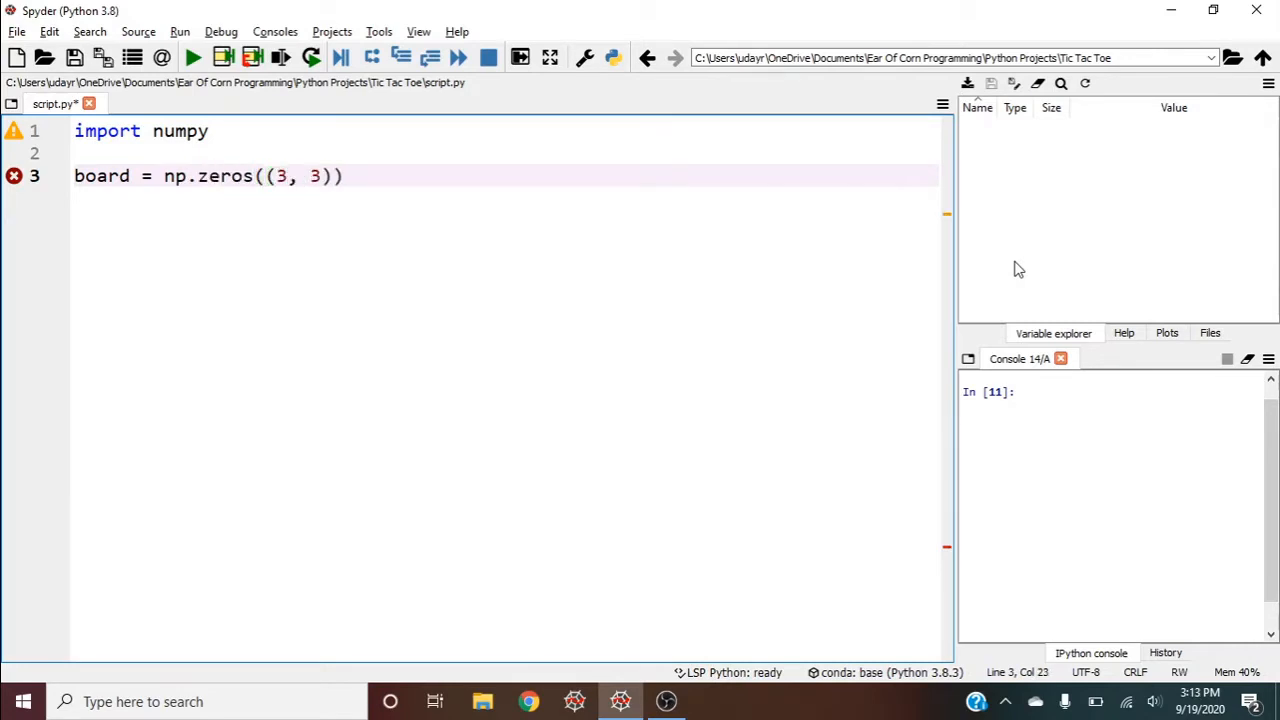
{"action": "type", "text": ".astype(int"}
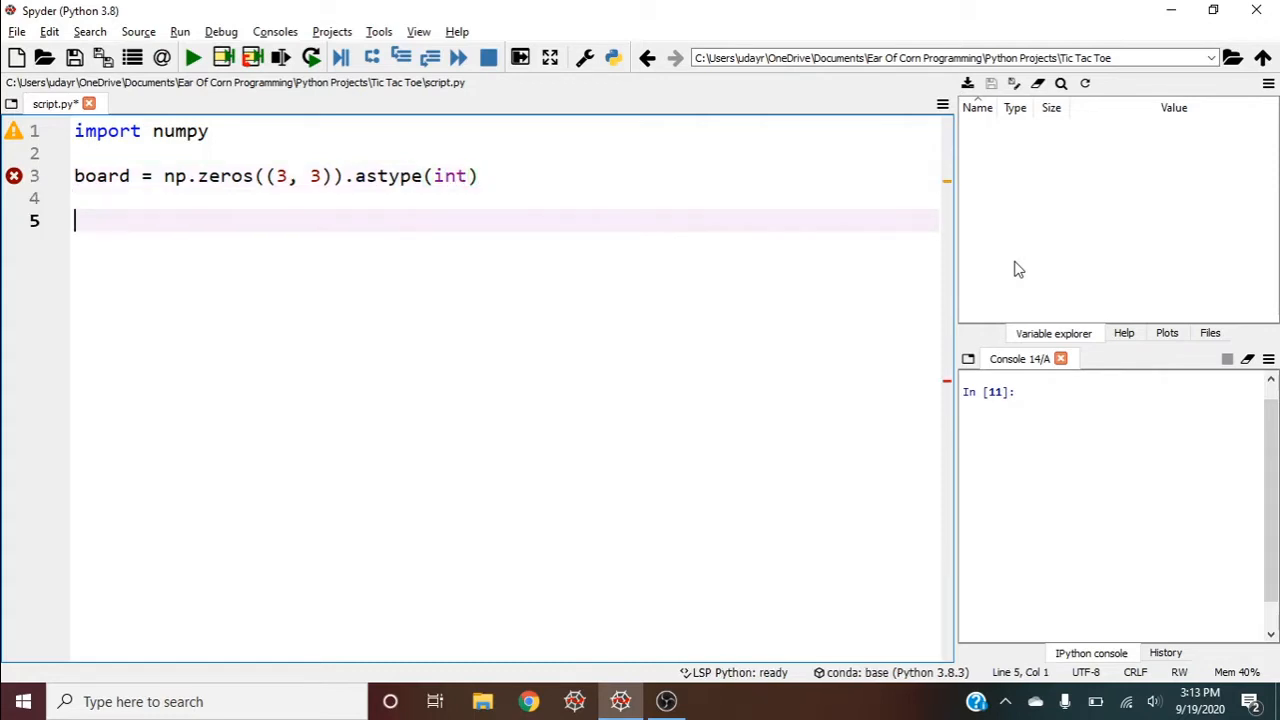
{"action": "type", "text": "w"}
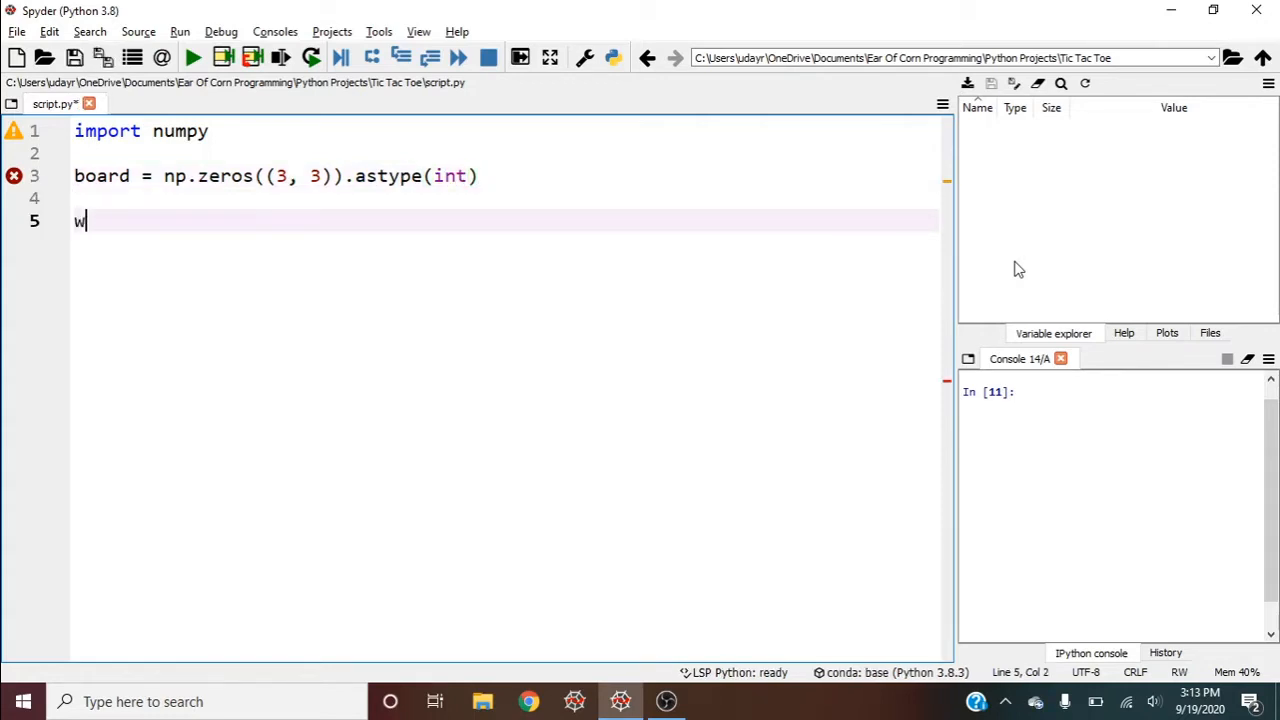
{"action": "type", "text": "urn = 1"}
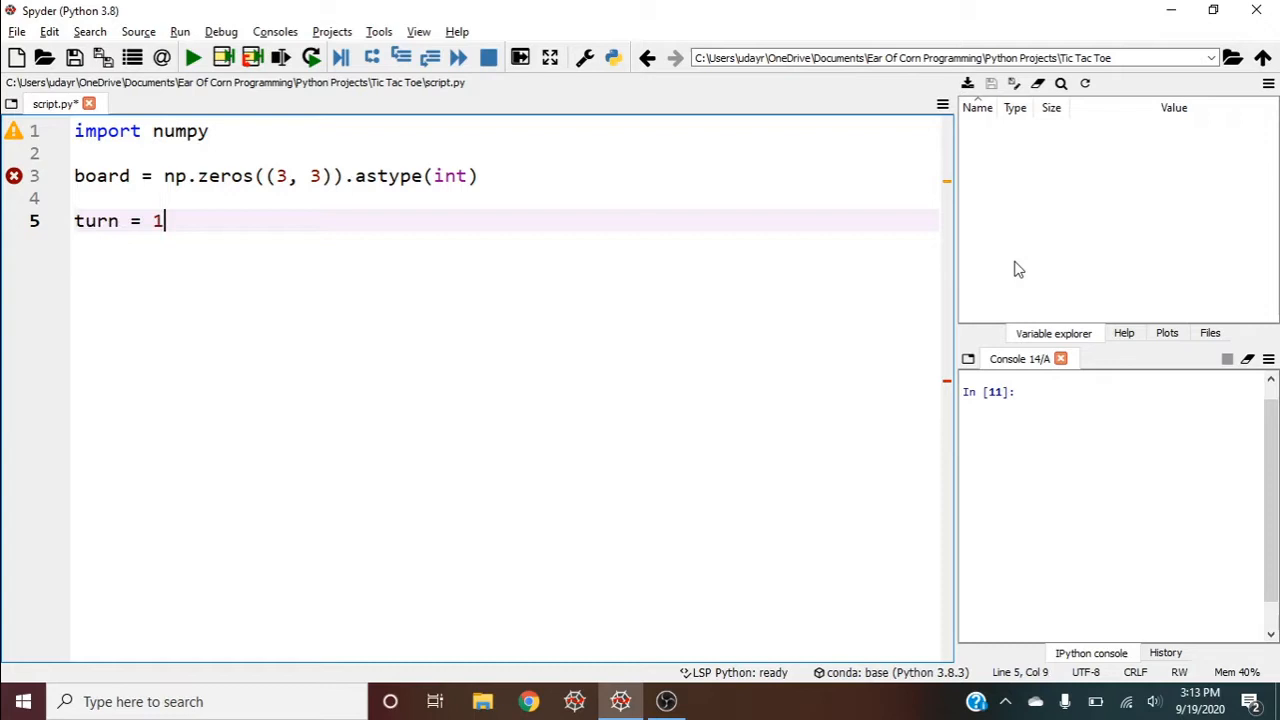
{"action": "key", "text": "Return"}
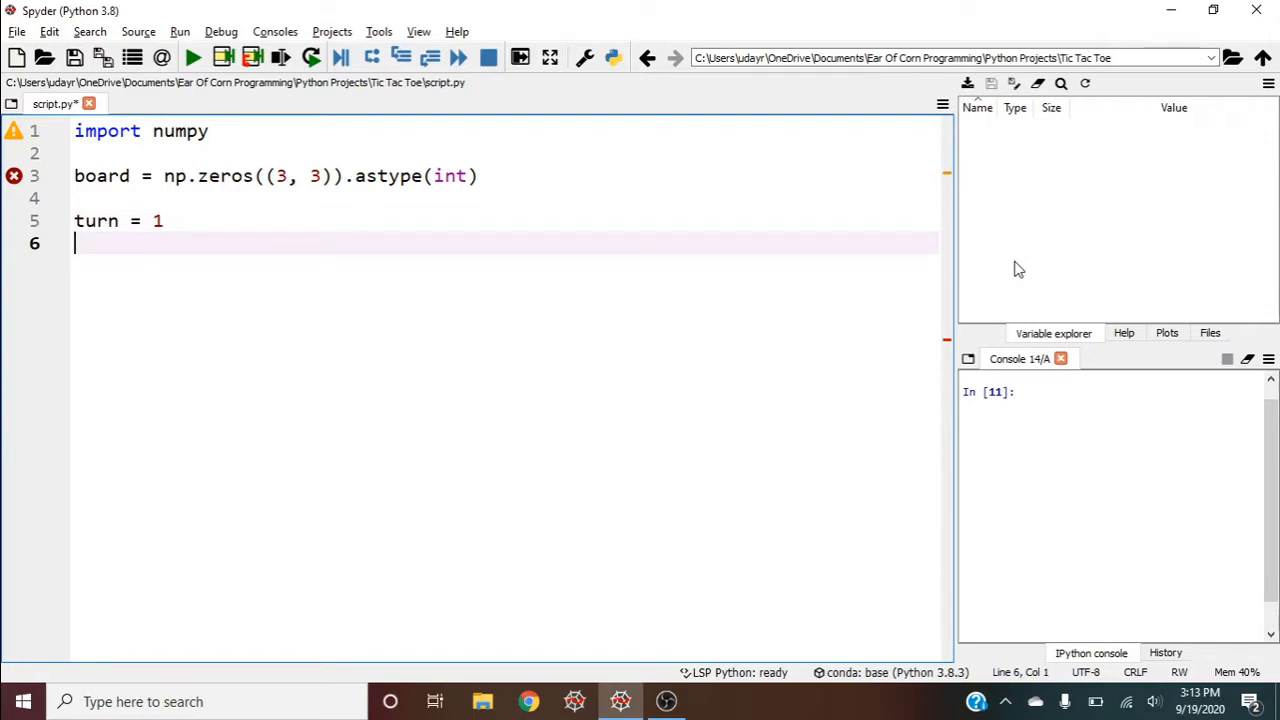
{"action": "type", "text": "move = 9"}
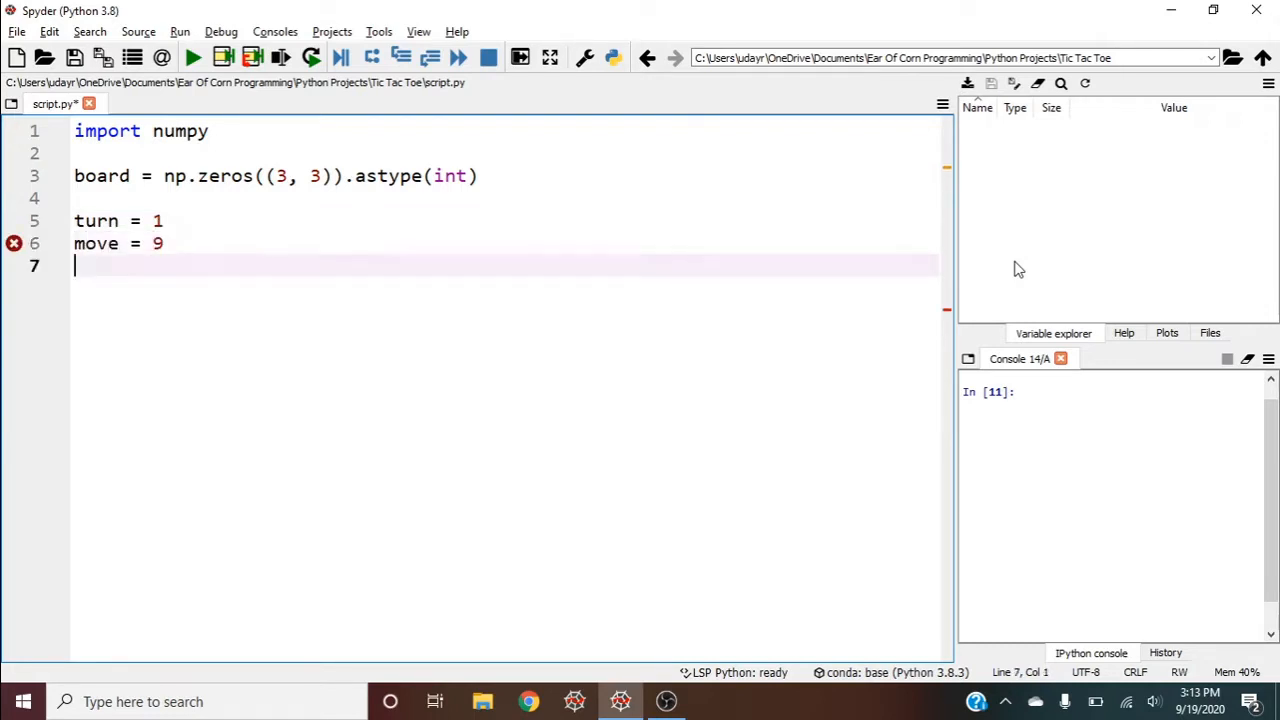
Write a while move > 0 loop that prints the board and calls play_turn().
{"action": "type", "text": "while"}
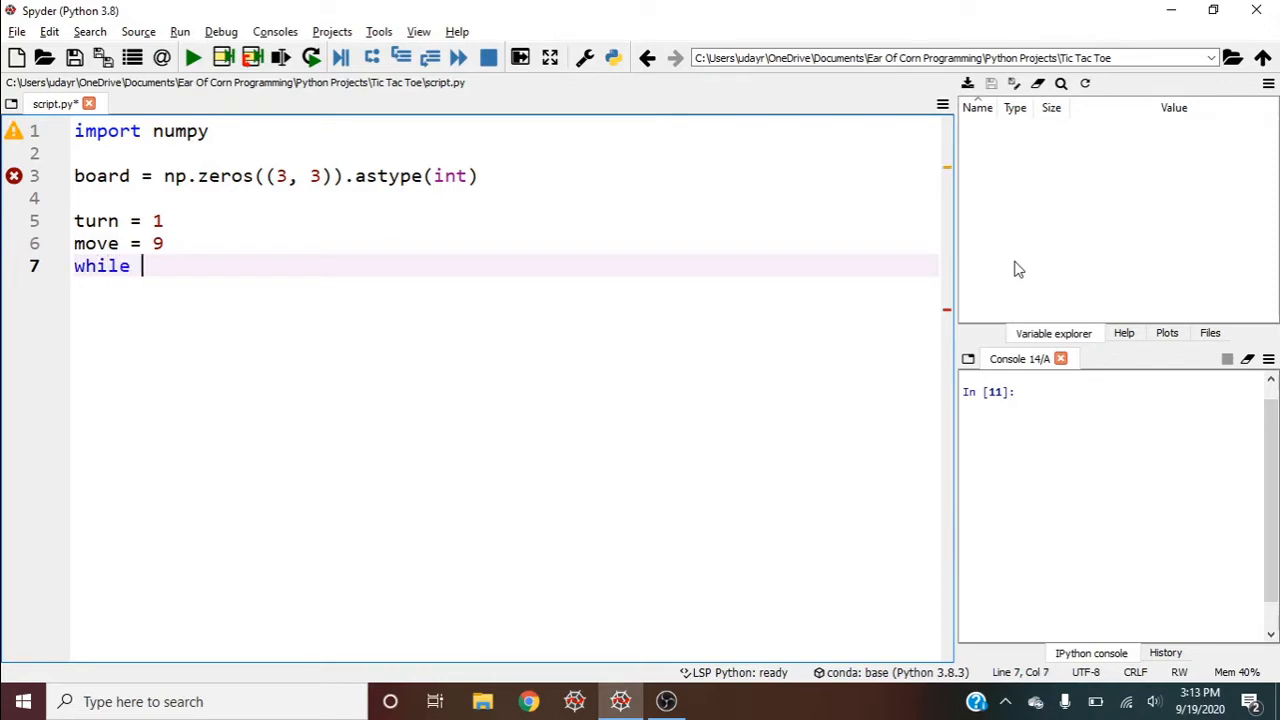
{"action": "type", "text": "move >0:"}
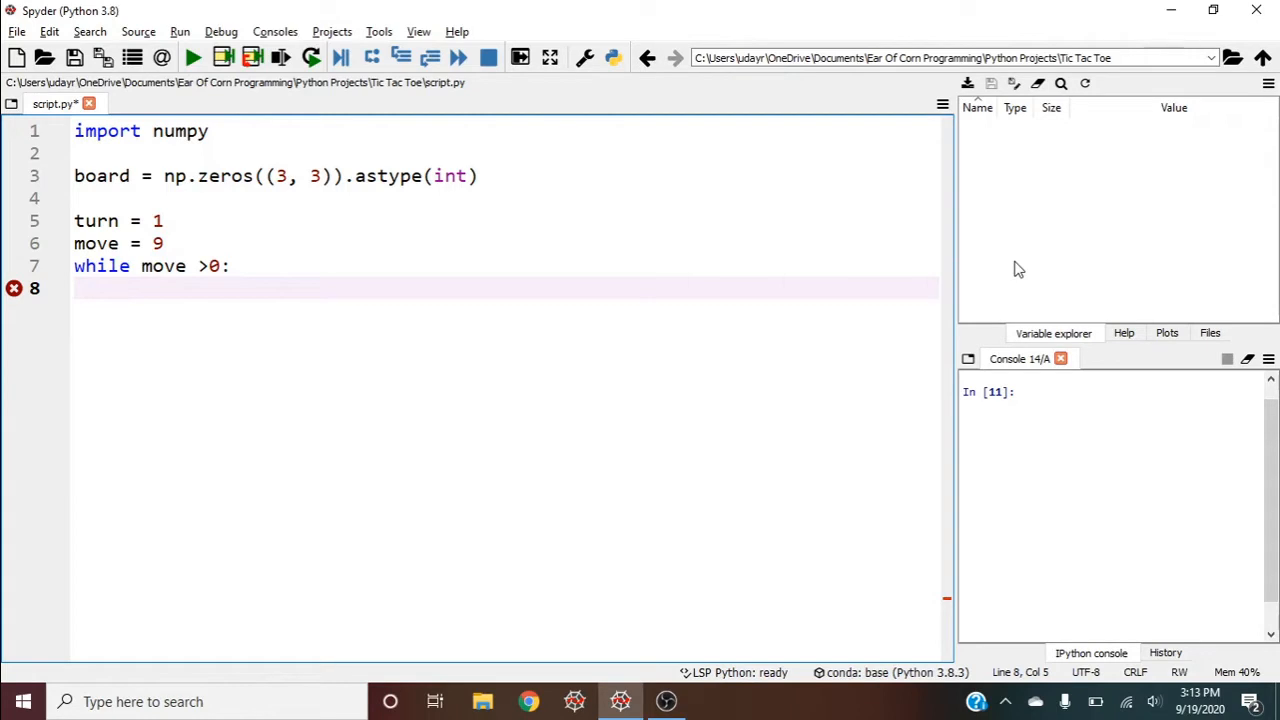
{"action": "type", "text": "ppr"}
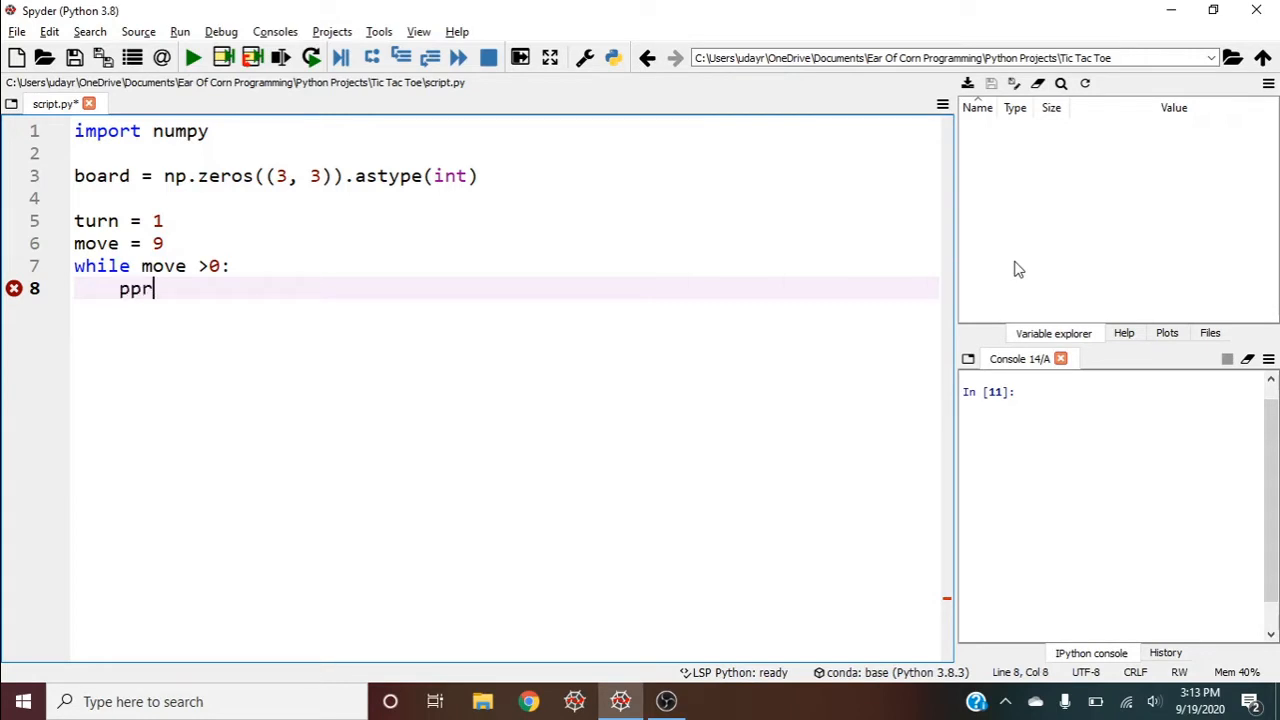
{"action": "type", "text": "int (board)"}
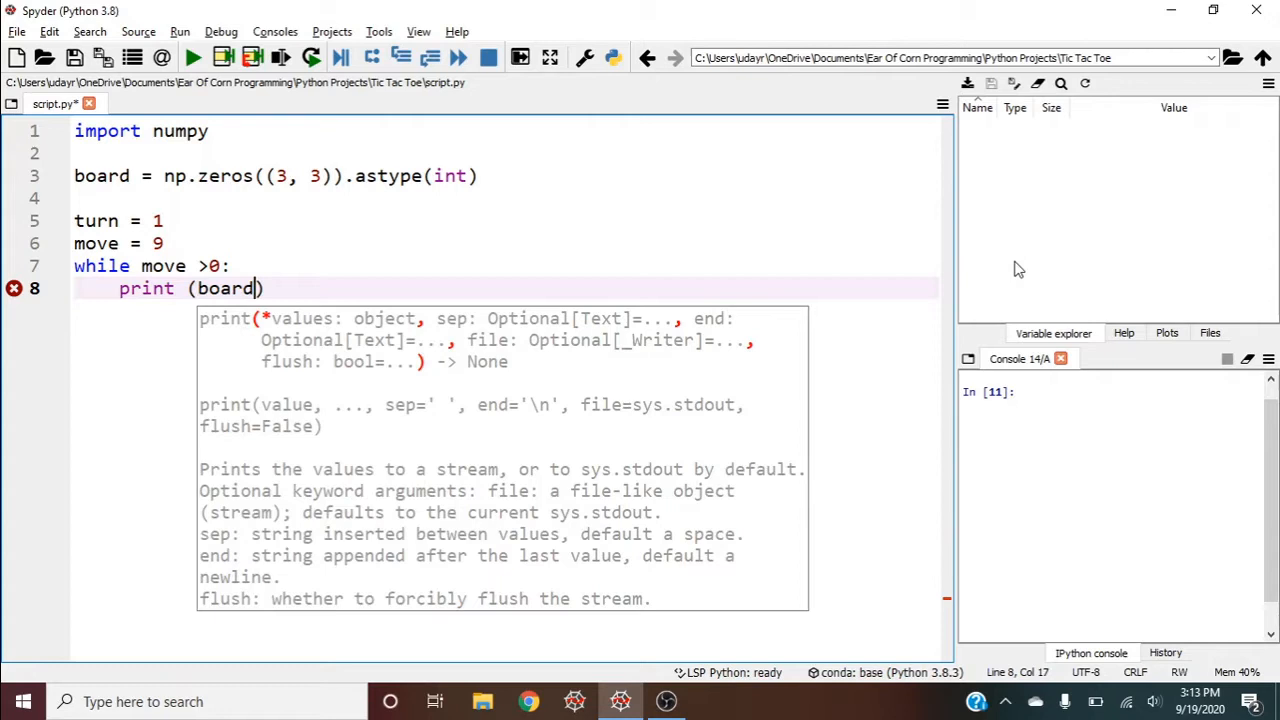
{"action": "key", "text": "Return"}
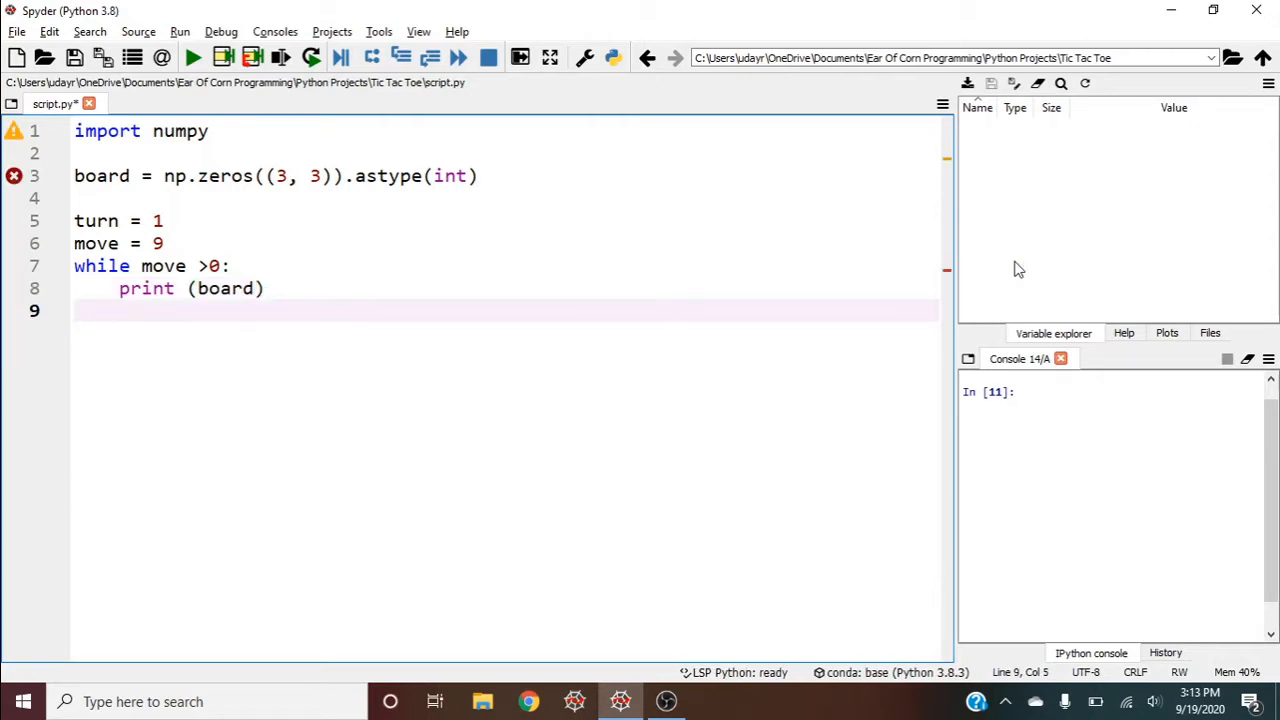
{"action": "type", "text": "play_turn("}
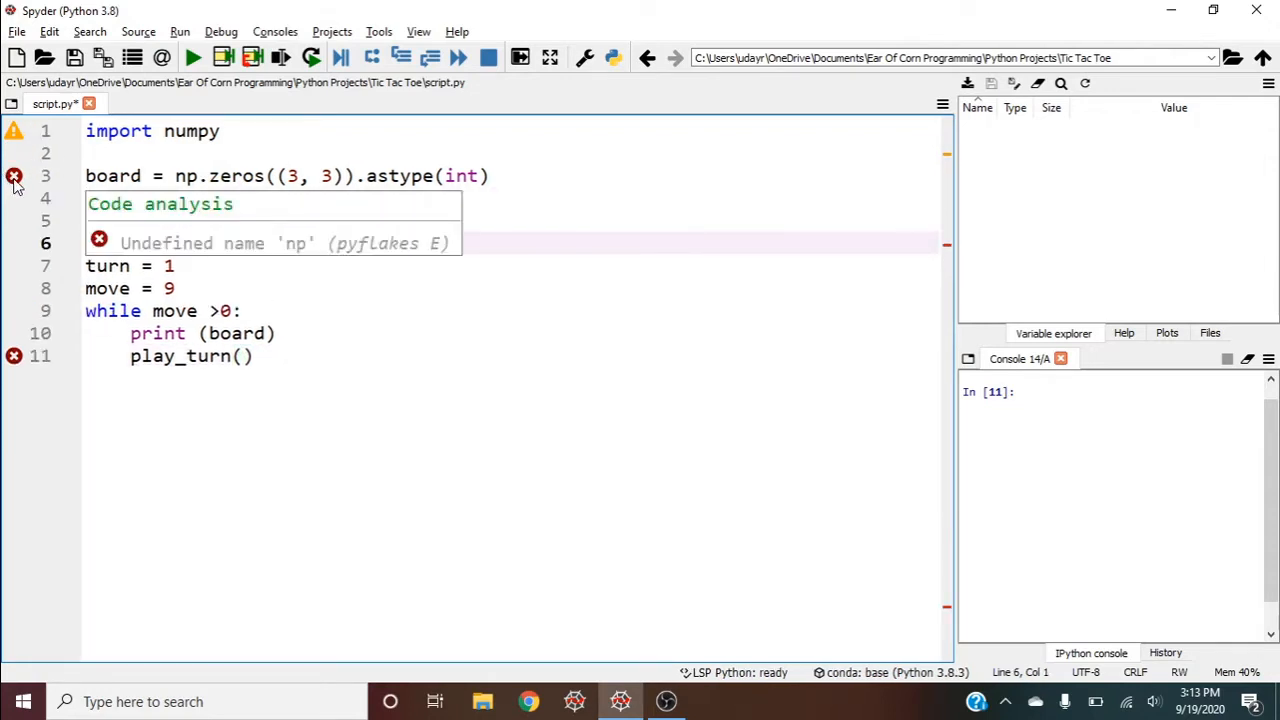
Import numpy as np and begin def play_turn(): with an x assignment line.
{"action": "type", "text": "as np"}
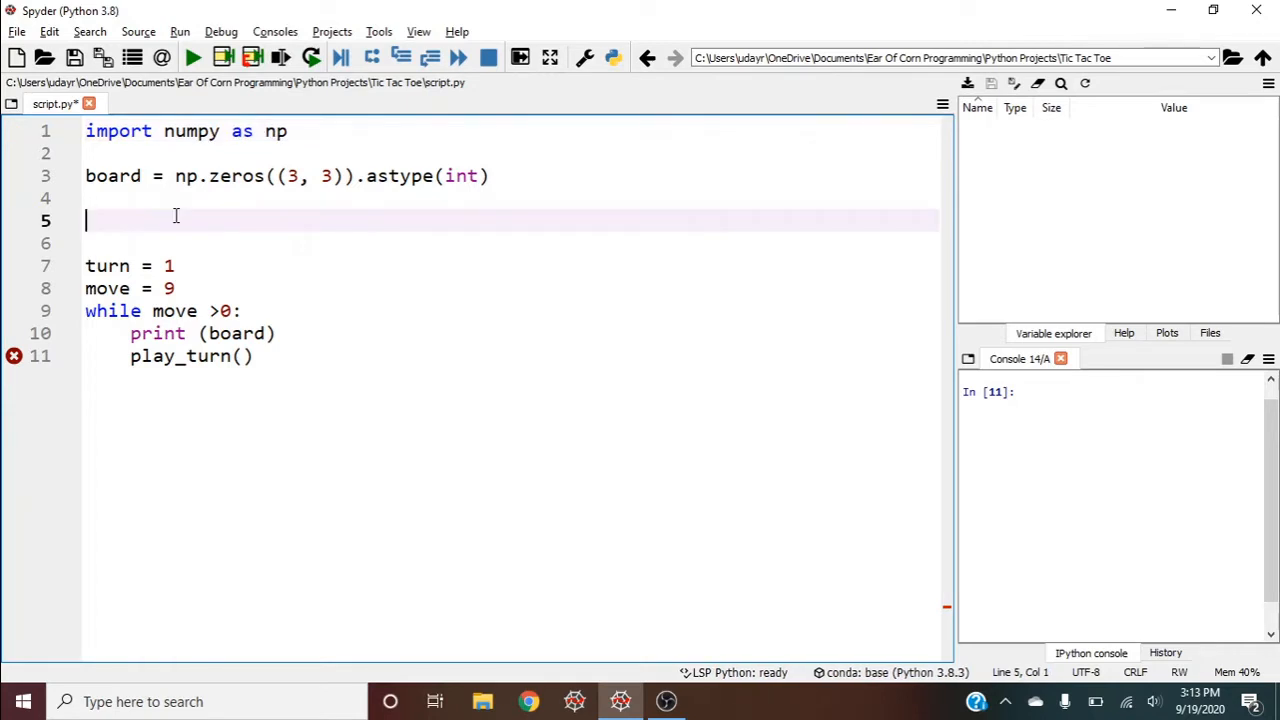
{"action": "type", "text": "def play"}
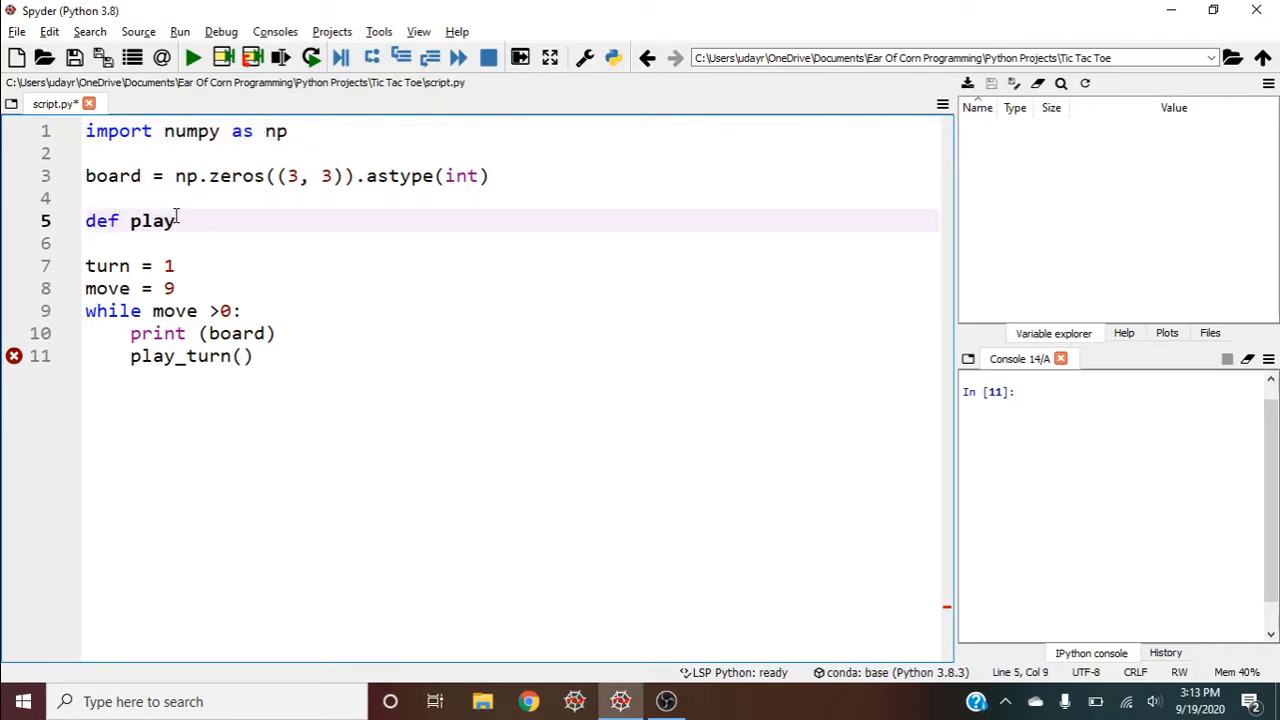
{"action": "type", "text": "_turn():"}
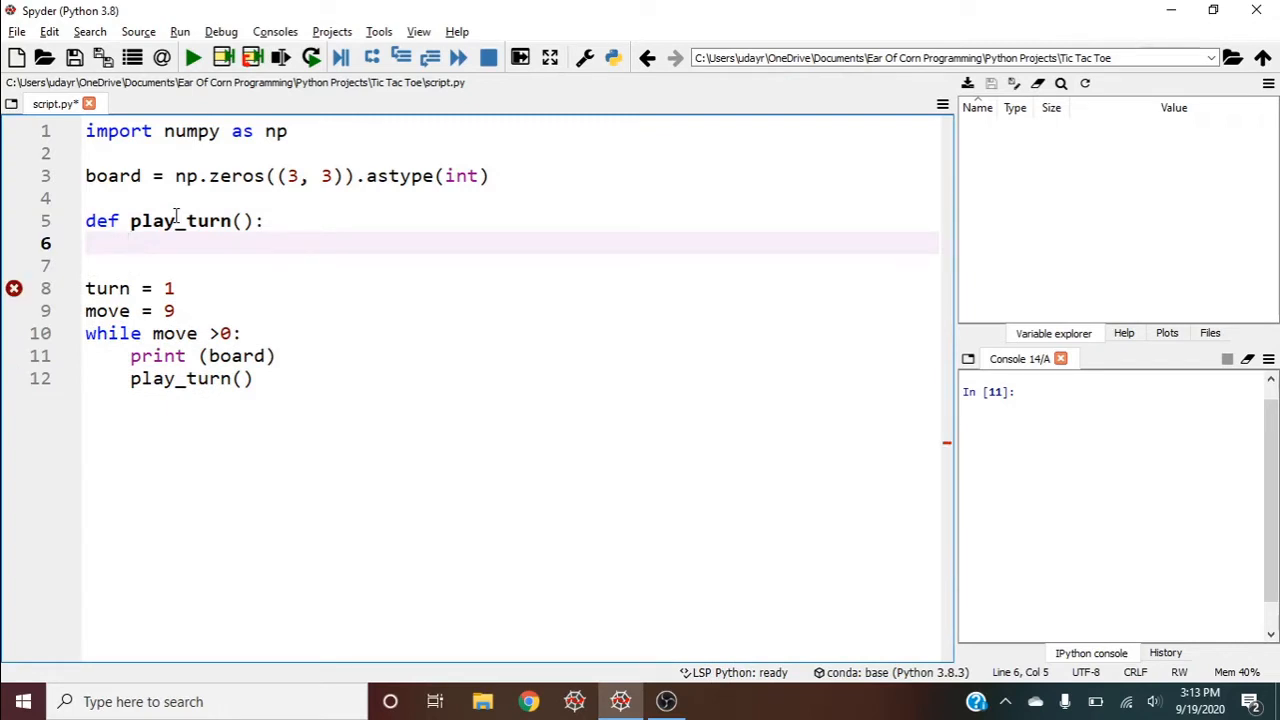
{"action": "type", "text": "x = int(input("}
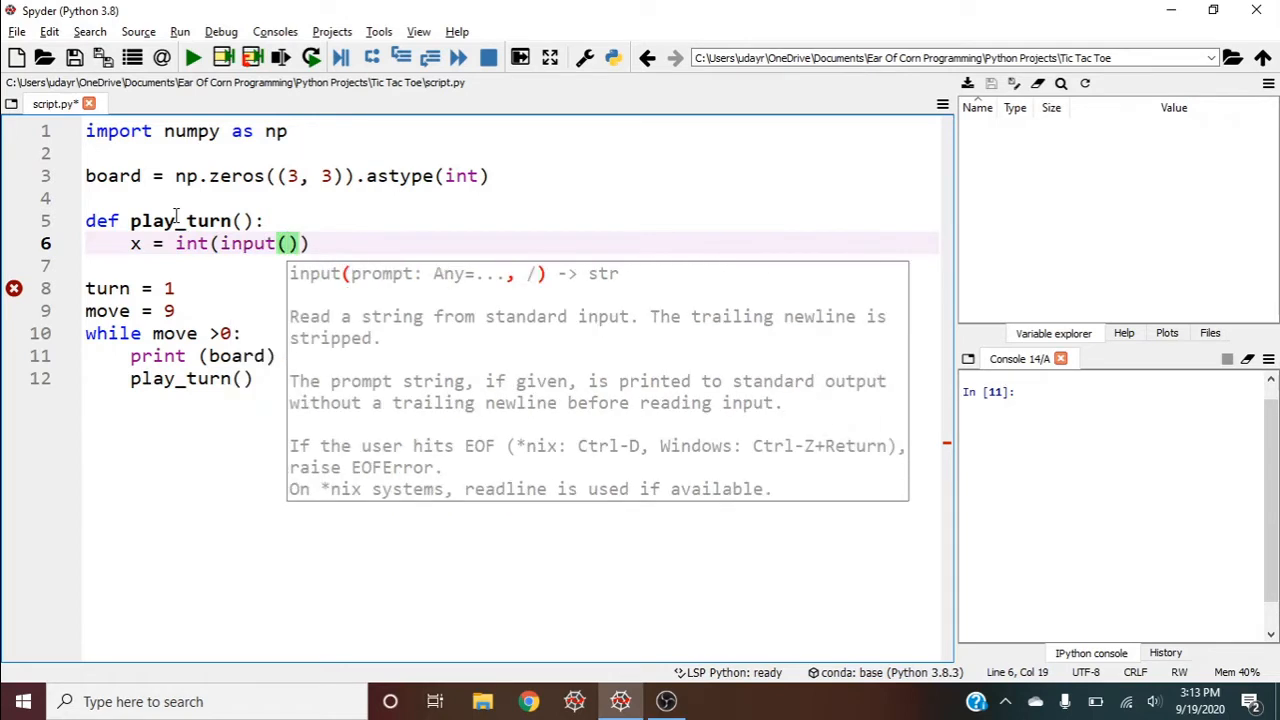
Prompt for player {turn}'s x and y positions as int(input(...)) and begin a try block.
{"action": "type", "text": "\"What is \""}
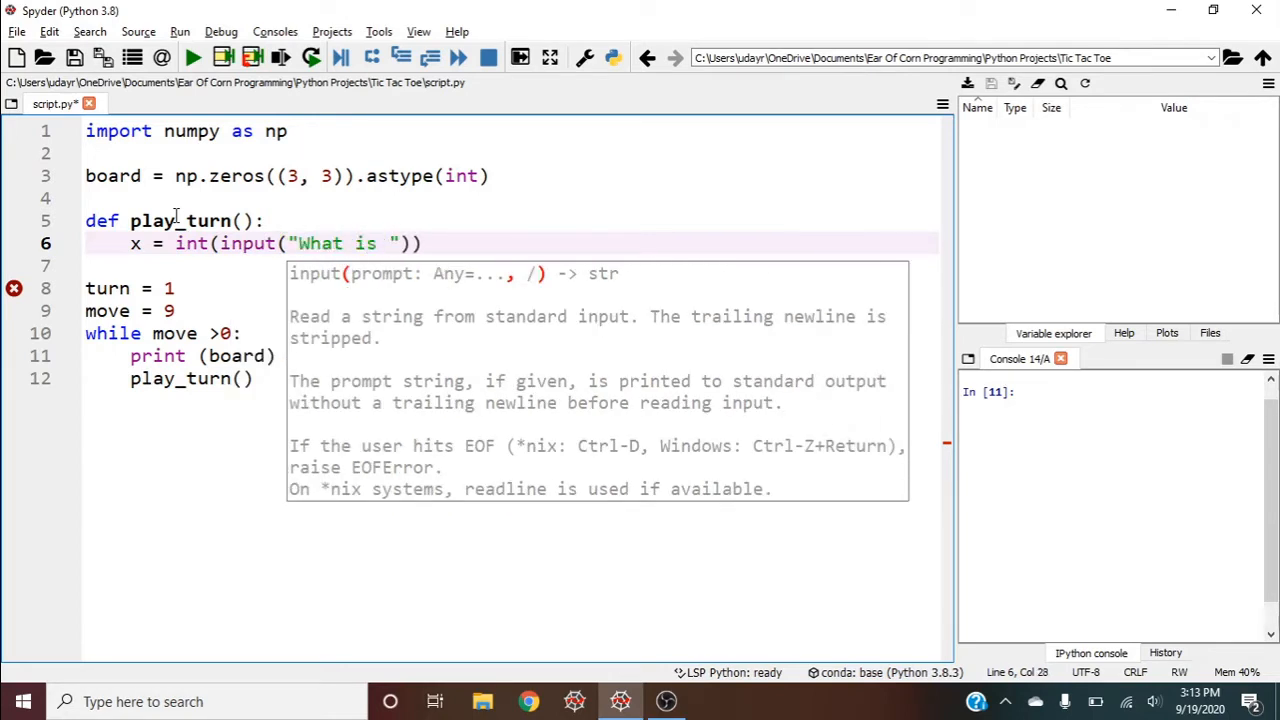
{"action": "type", "text": "{pl"}
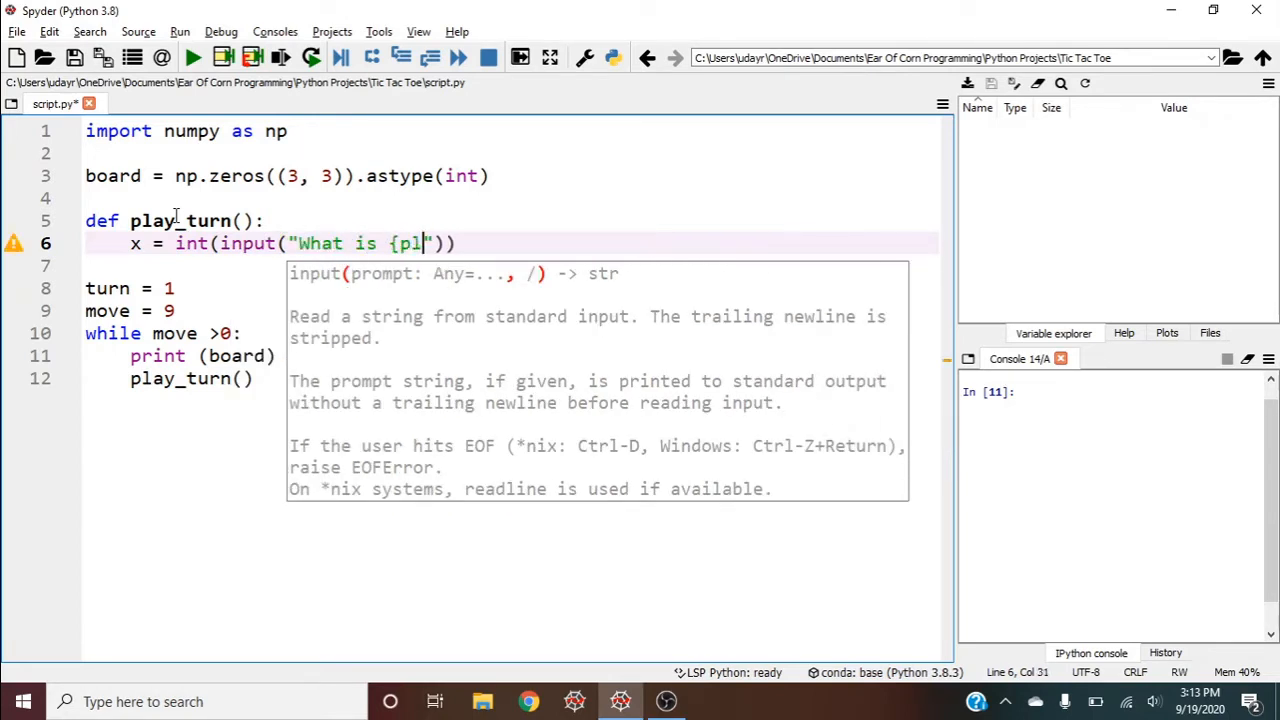
{"action": "type", "text": "ayer"}
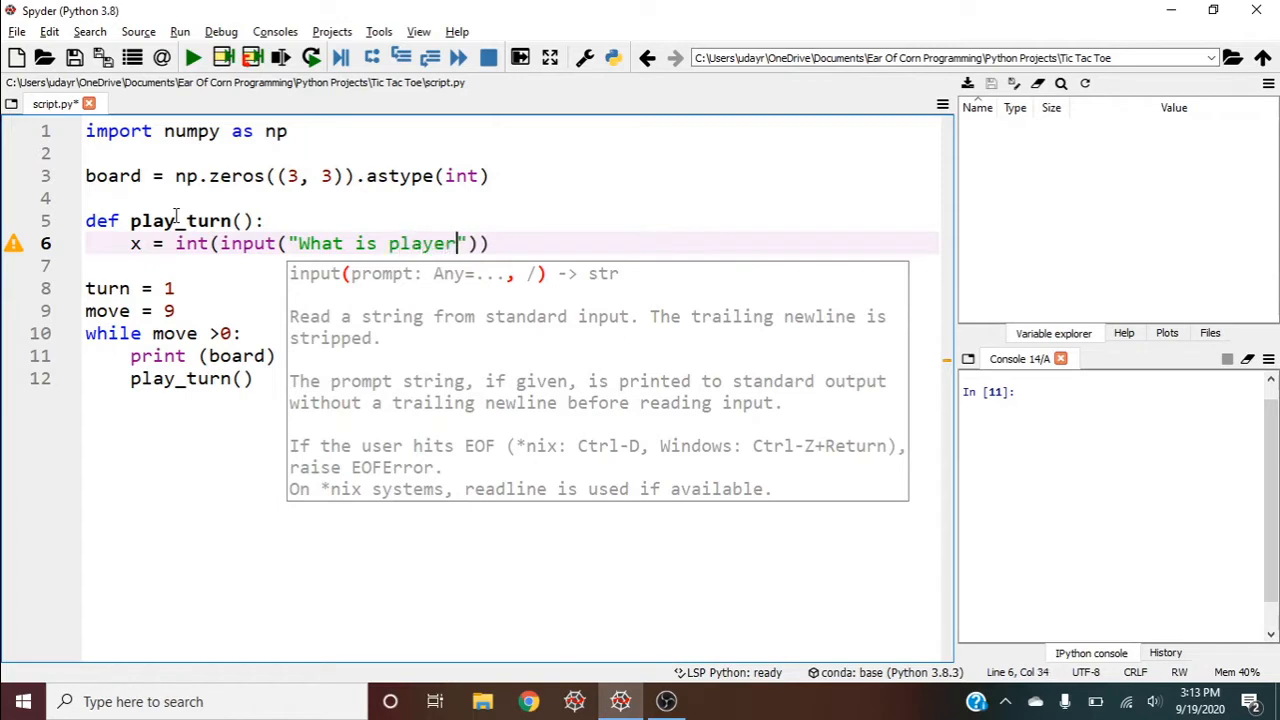
{"action": "type", "text": "{turn}"}
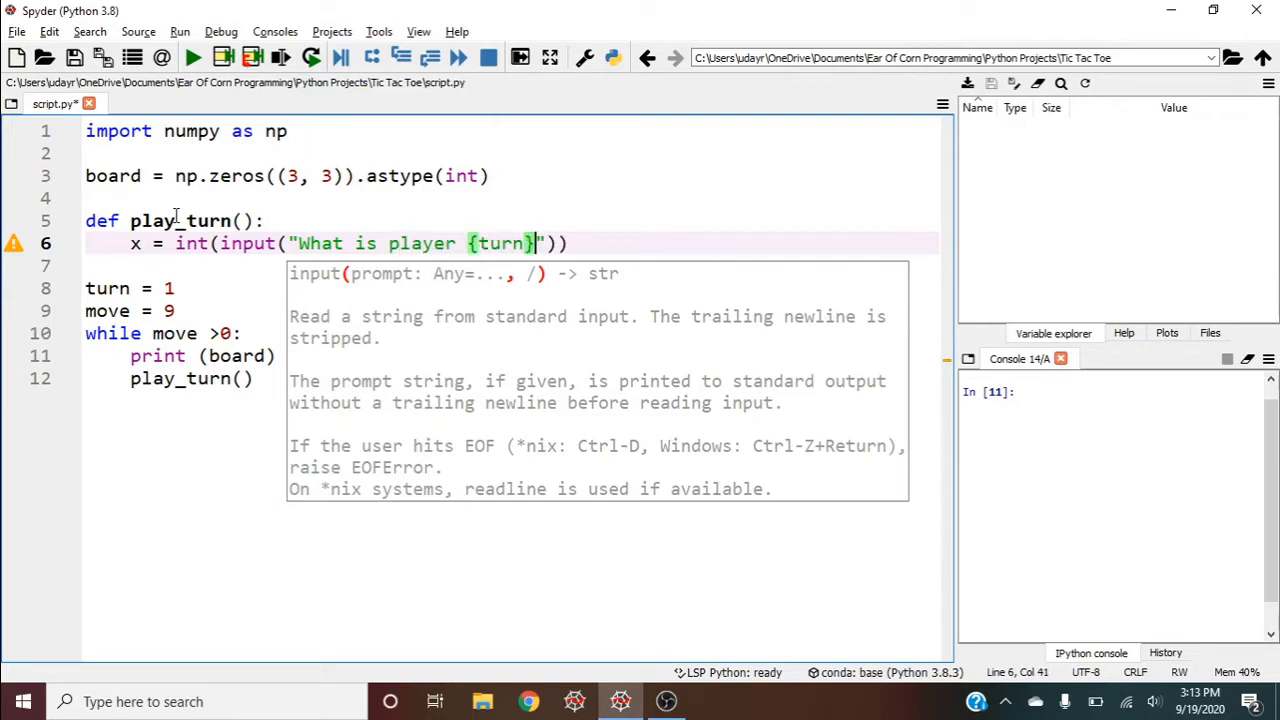
{"action": "type", "text": "'s x tur"}
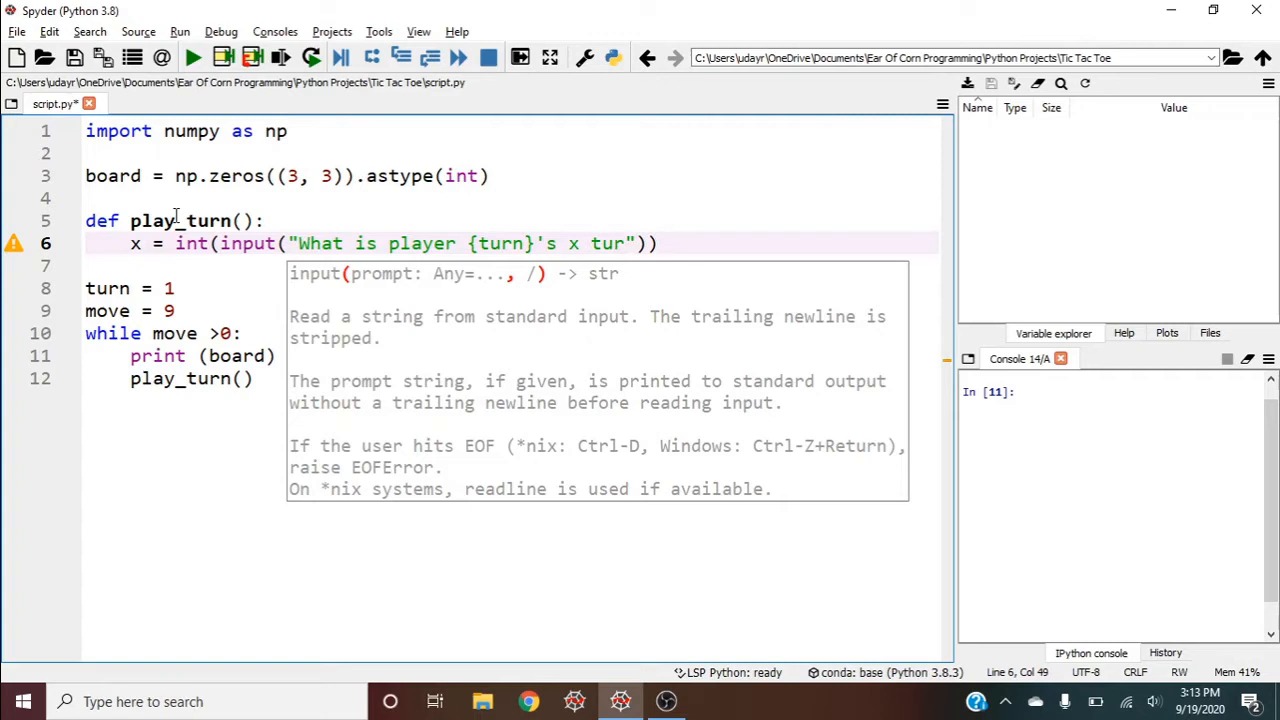
{"action": "type", "text": "position?"}
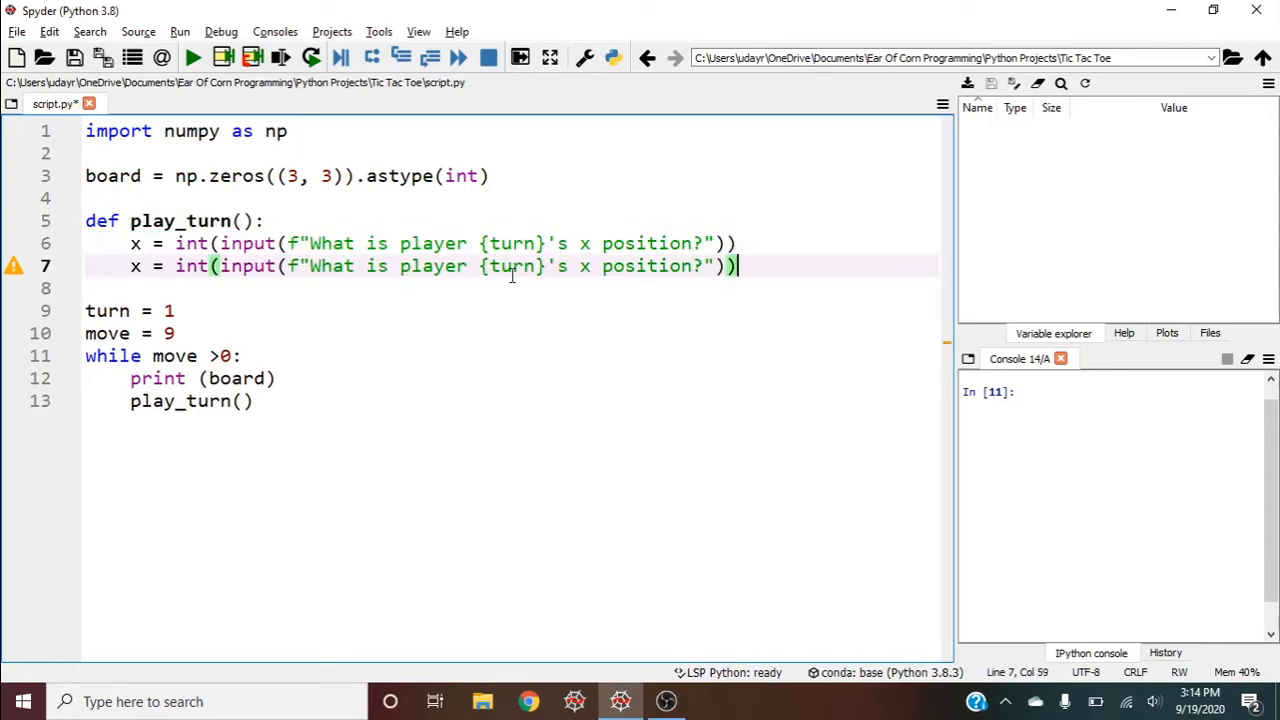
{"action": "key", "text": "BackSpace"}
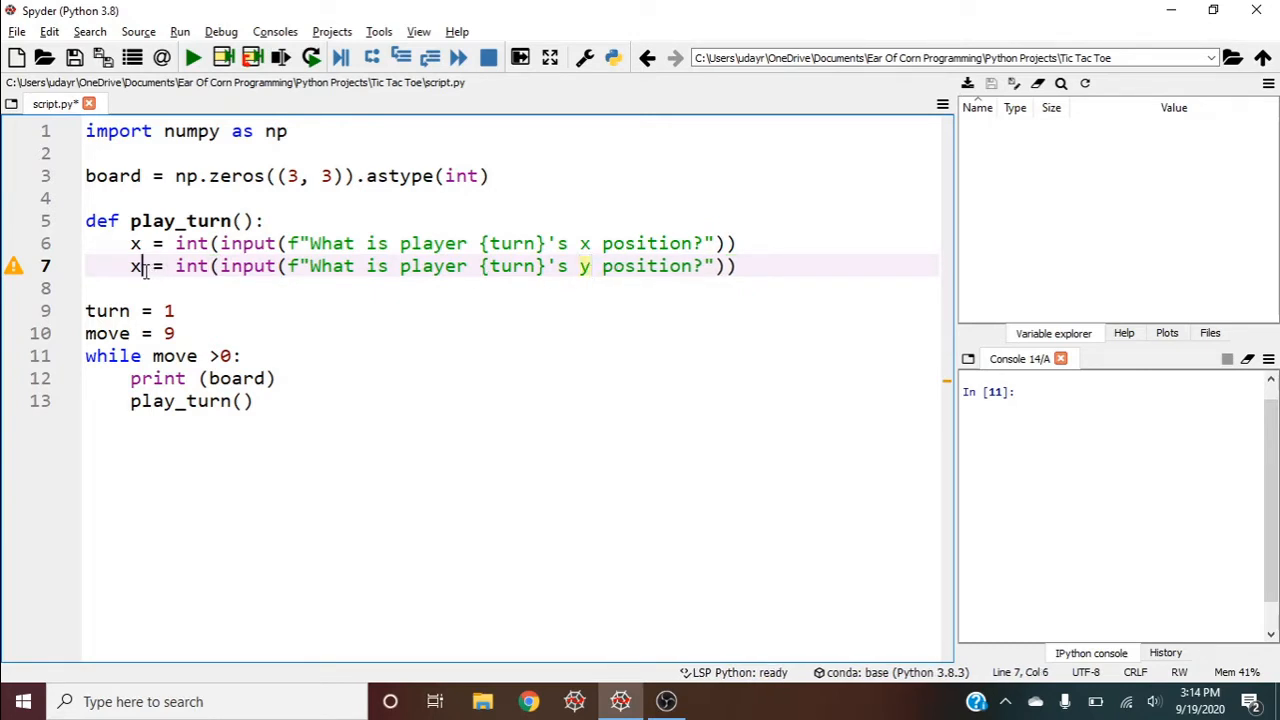
{"action": "type", "text": "y"}
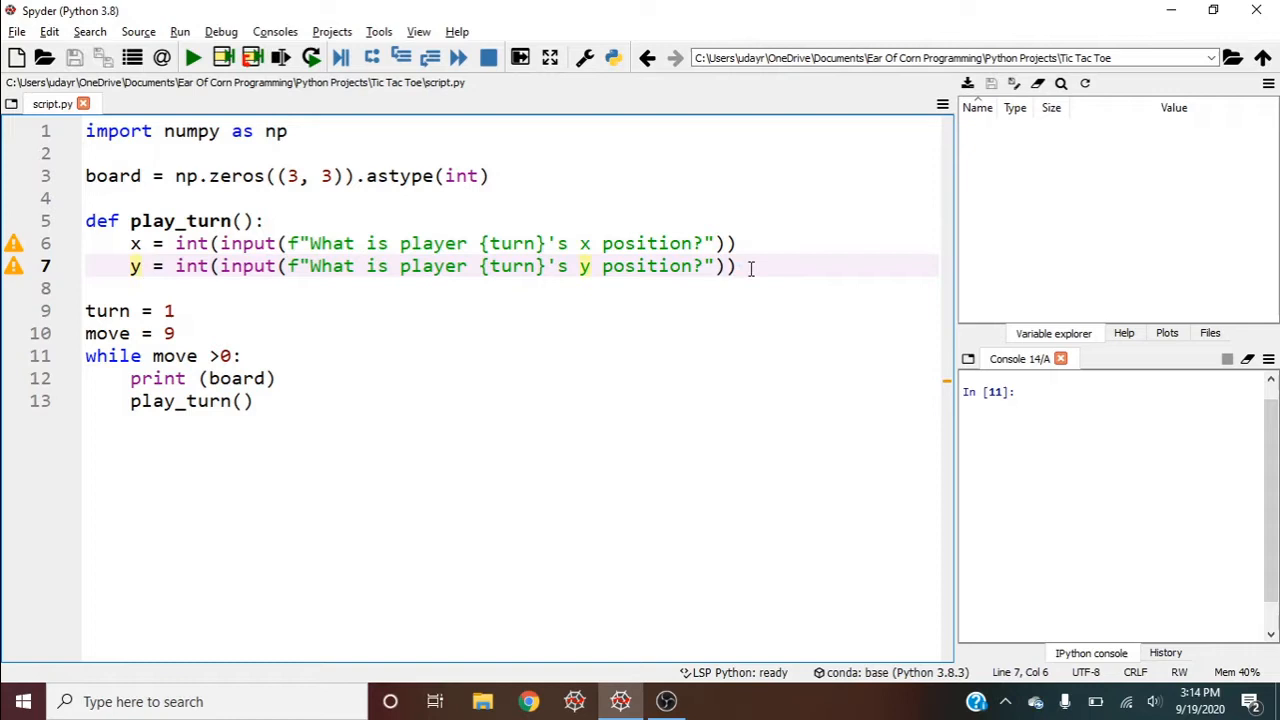
{"action": "type", "text": "try:"}
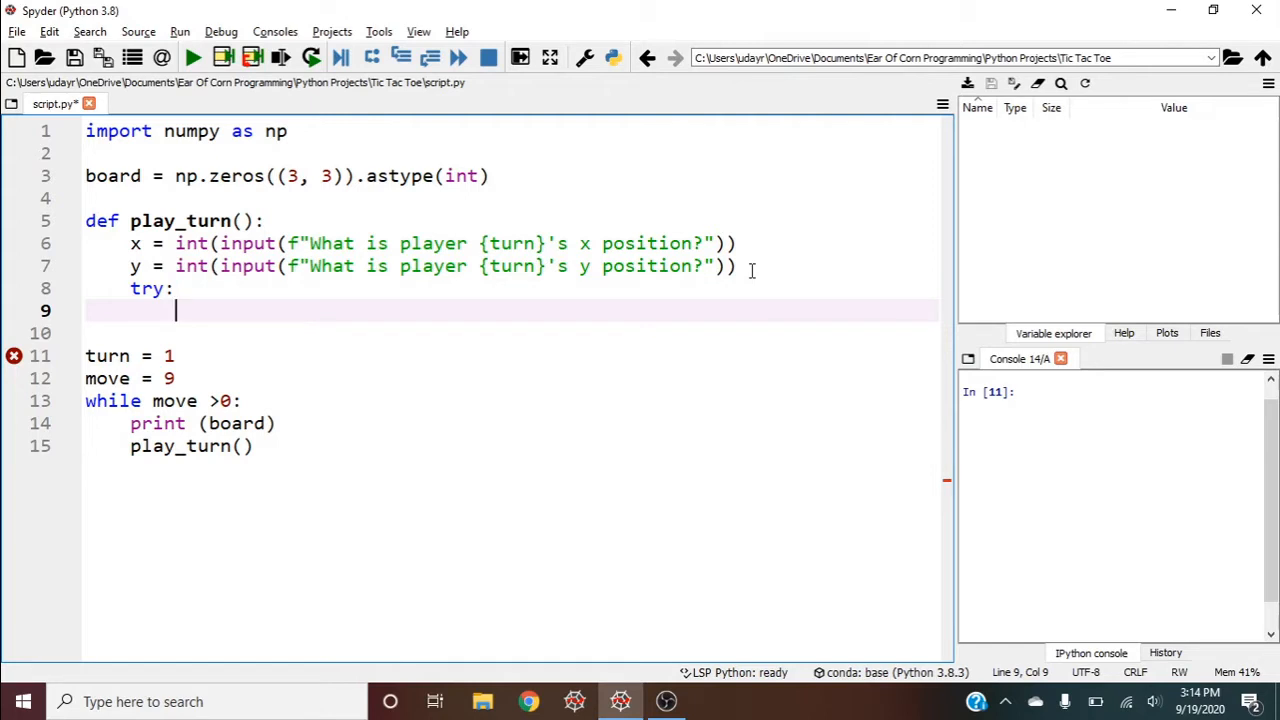
Place turn on the square when board[y, x] == 0 inside the try block.
{"action": "type", "text": "if"}
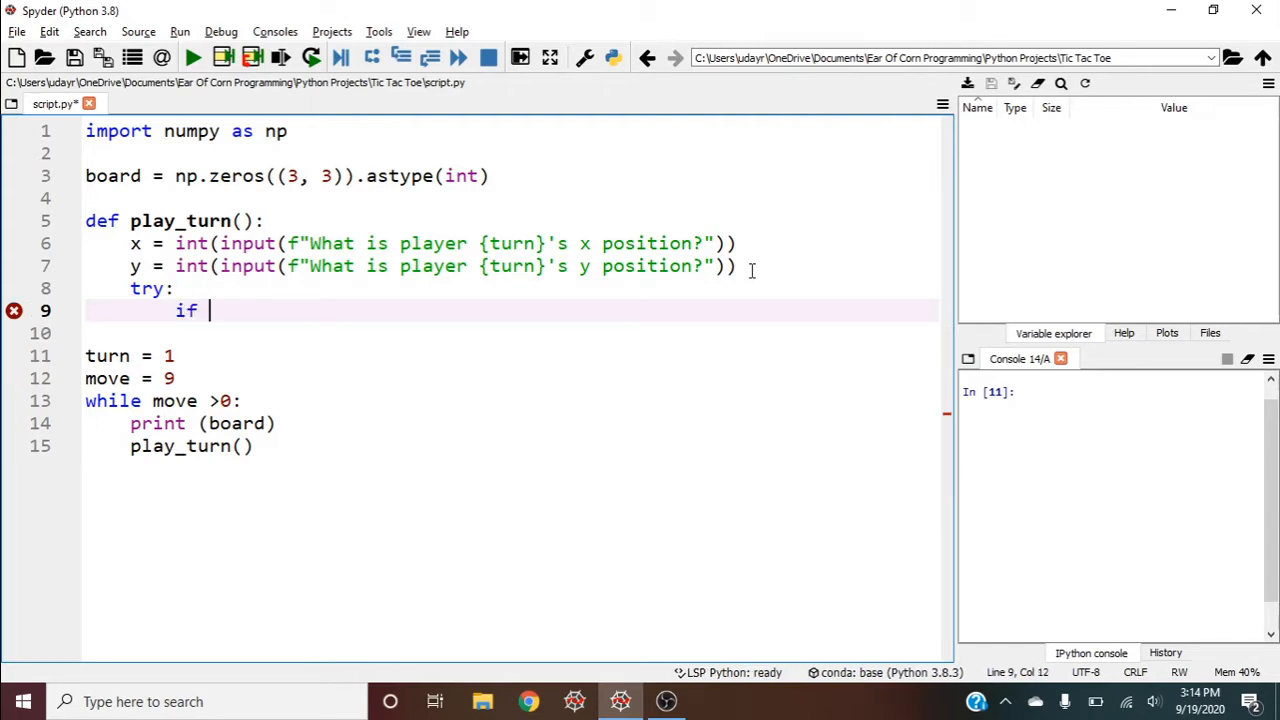
{"action": "type", "text": "board[y"}
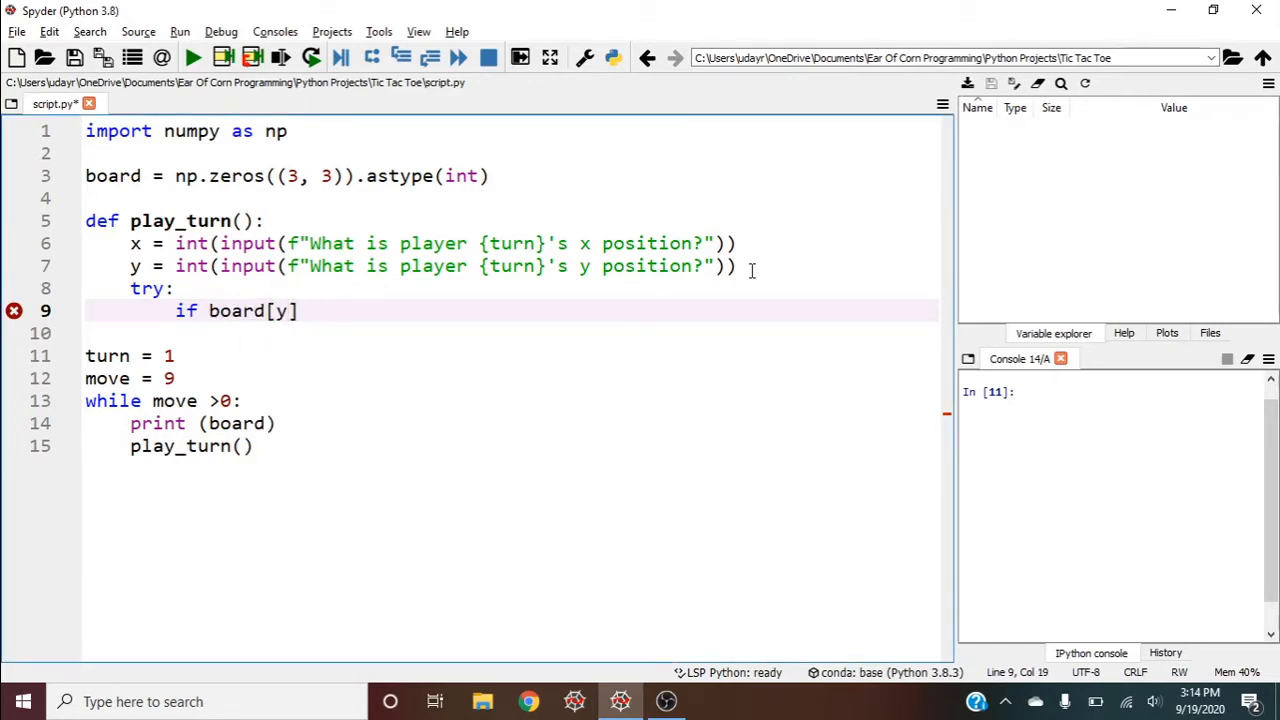
{"action": "type", "text": ", x="}
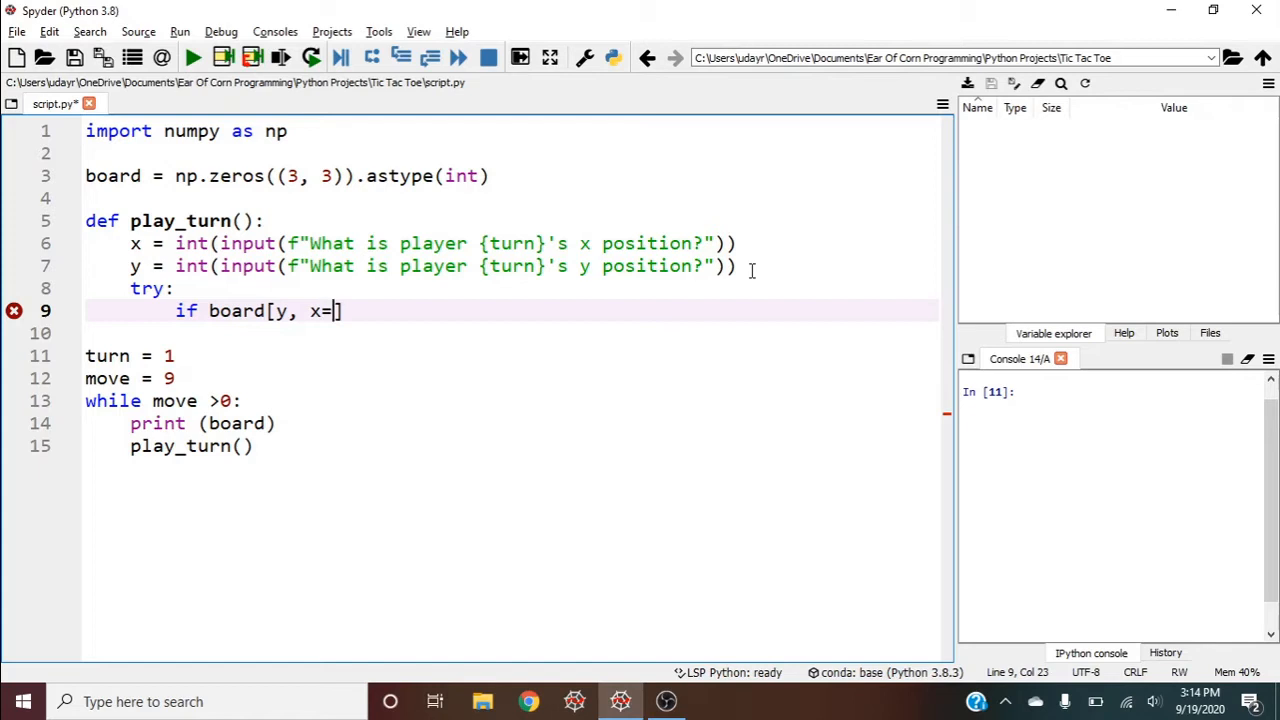
{"action": "type", "text": "==0:"}
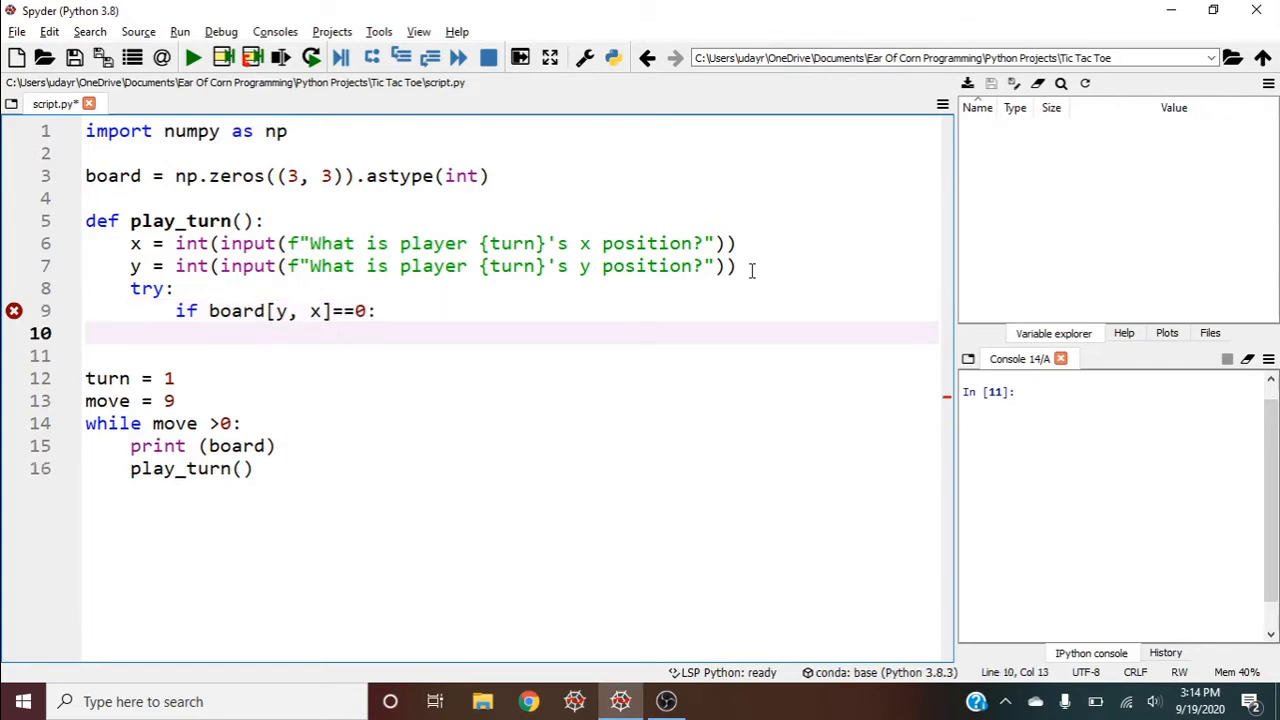
{"action": "type", "text": "board[]"}
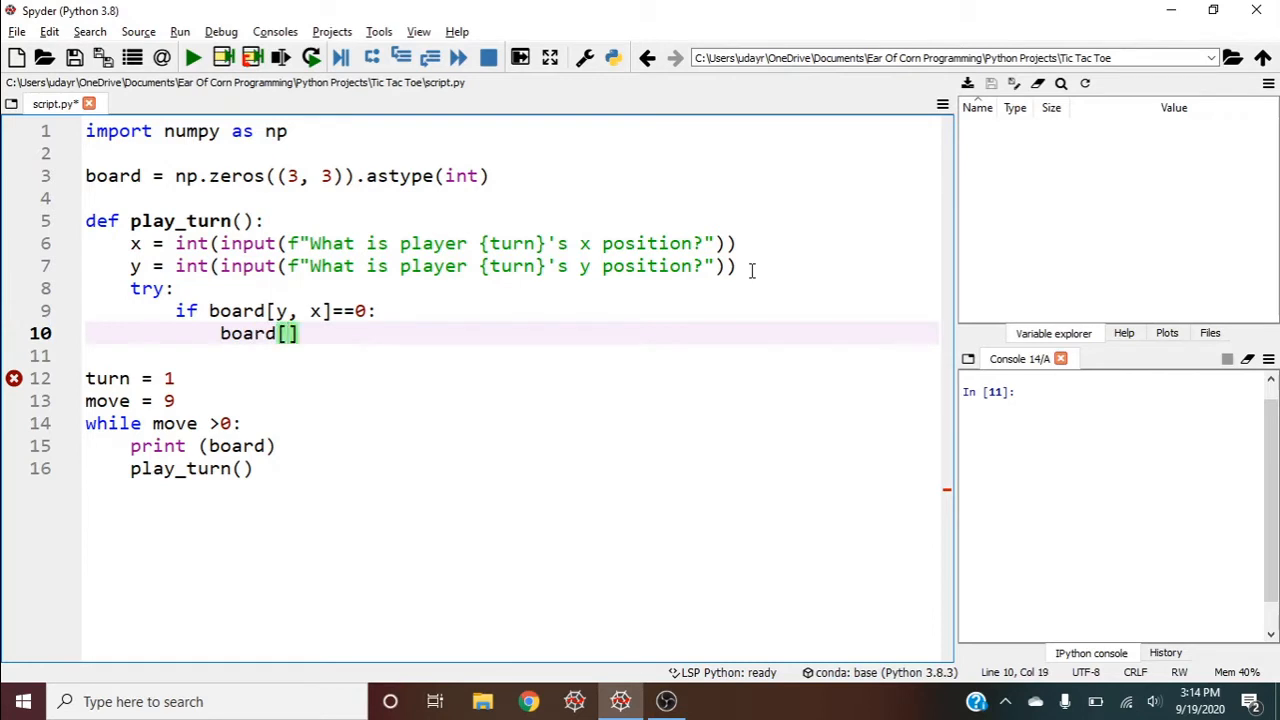
{"action": "type", "text": "y, x"}
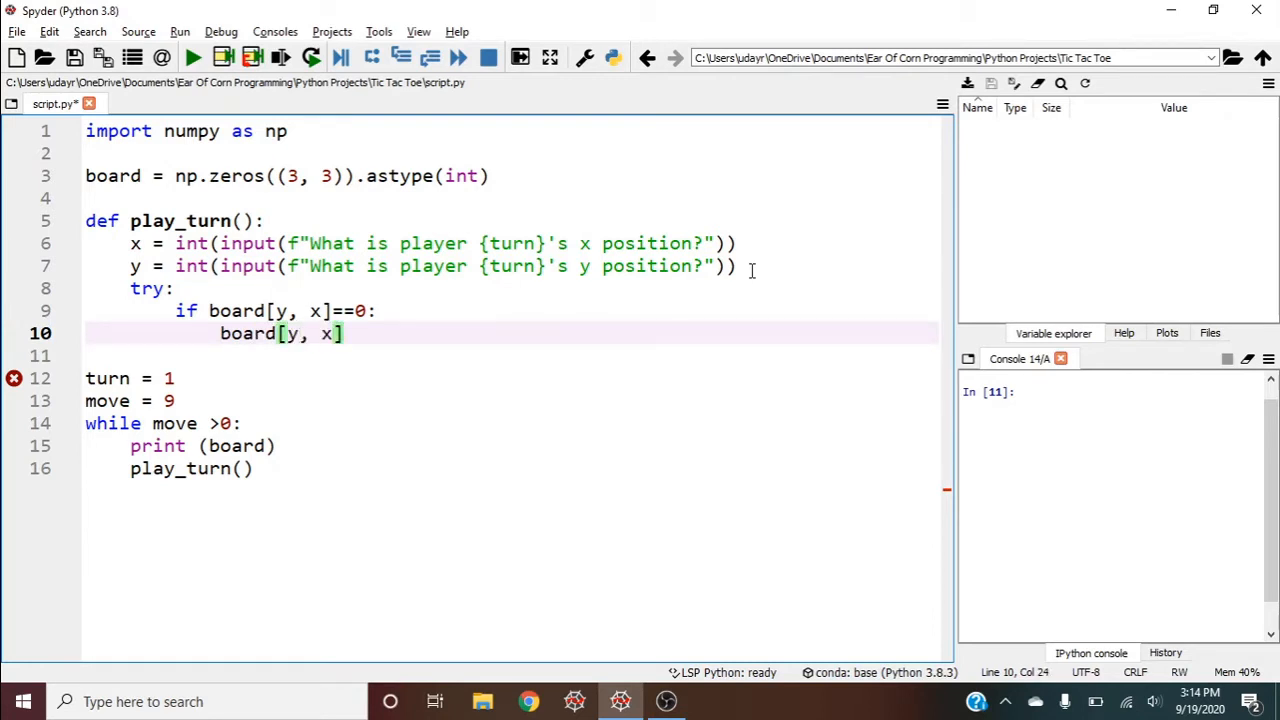
{"action": "type", "text": "=turn"}
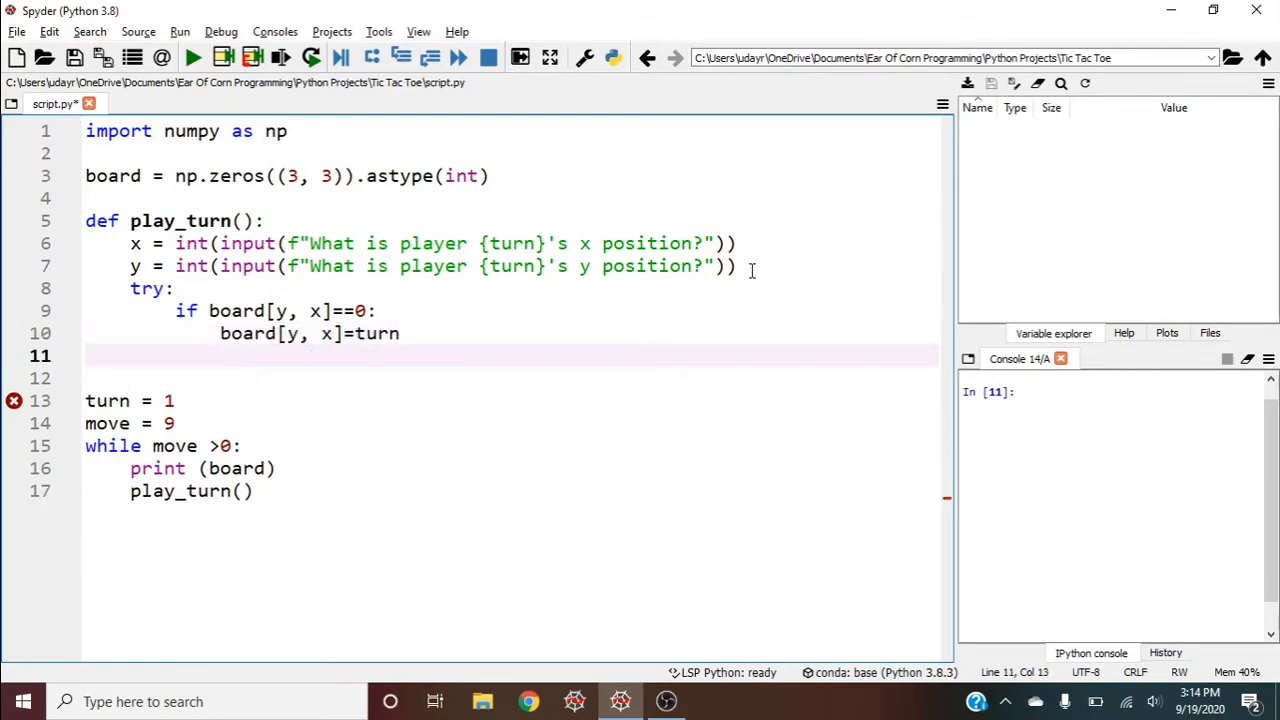
Re-call play_turn() in the else branch and on except IndexError.
{"action": "type", "text": "else:"}
{"action": "left_click", "coordinate": [512, 378]}
{"action": "type", "text": "play_turn("}
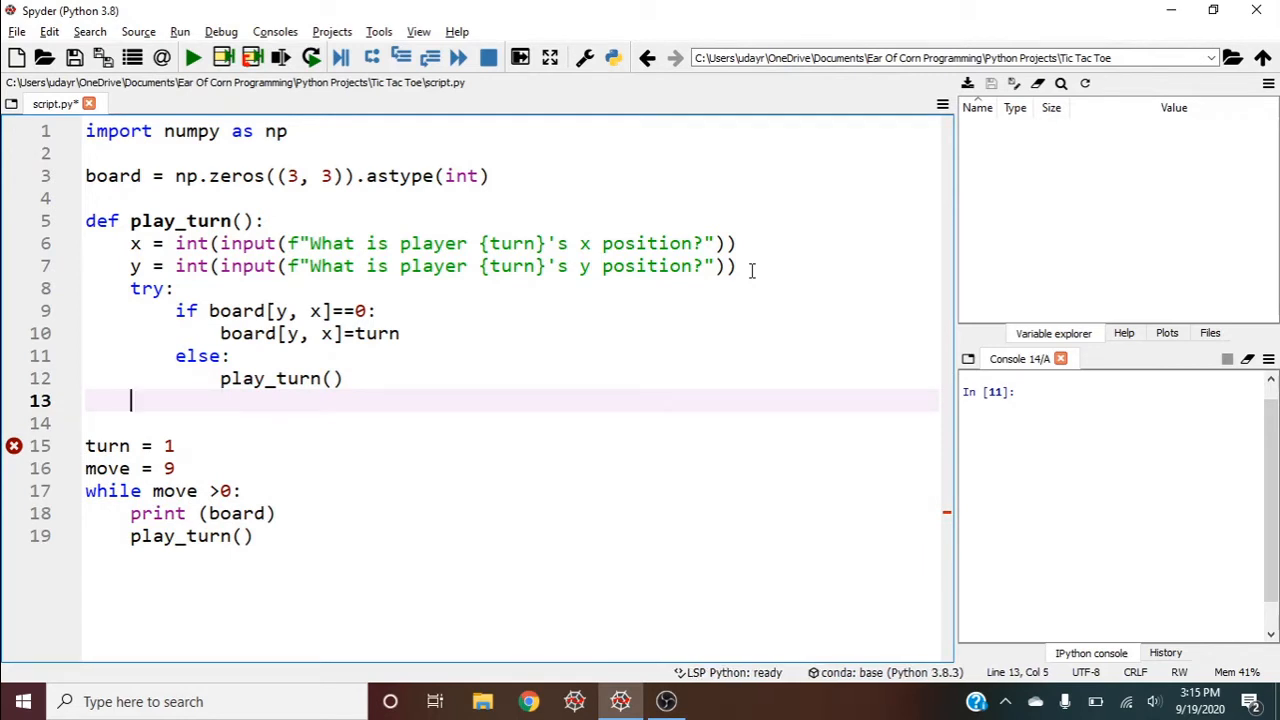
{"action": "type", "text": "except:"}
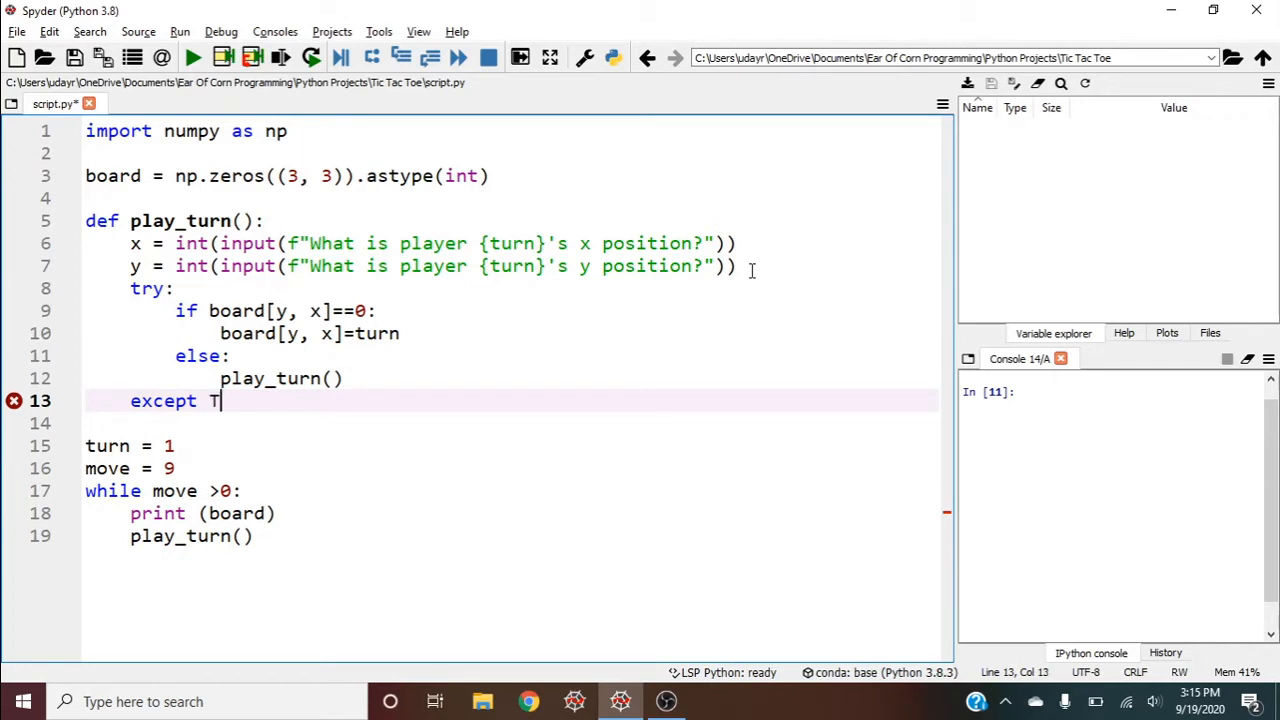
{"action": "type", "text": "IndexError:"}
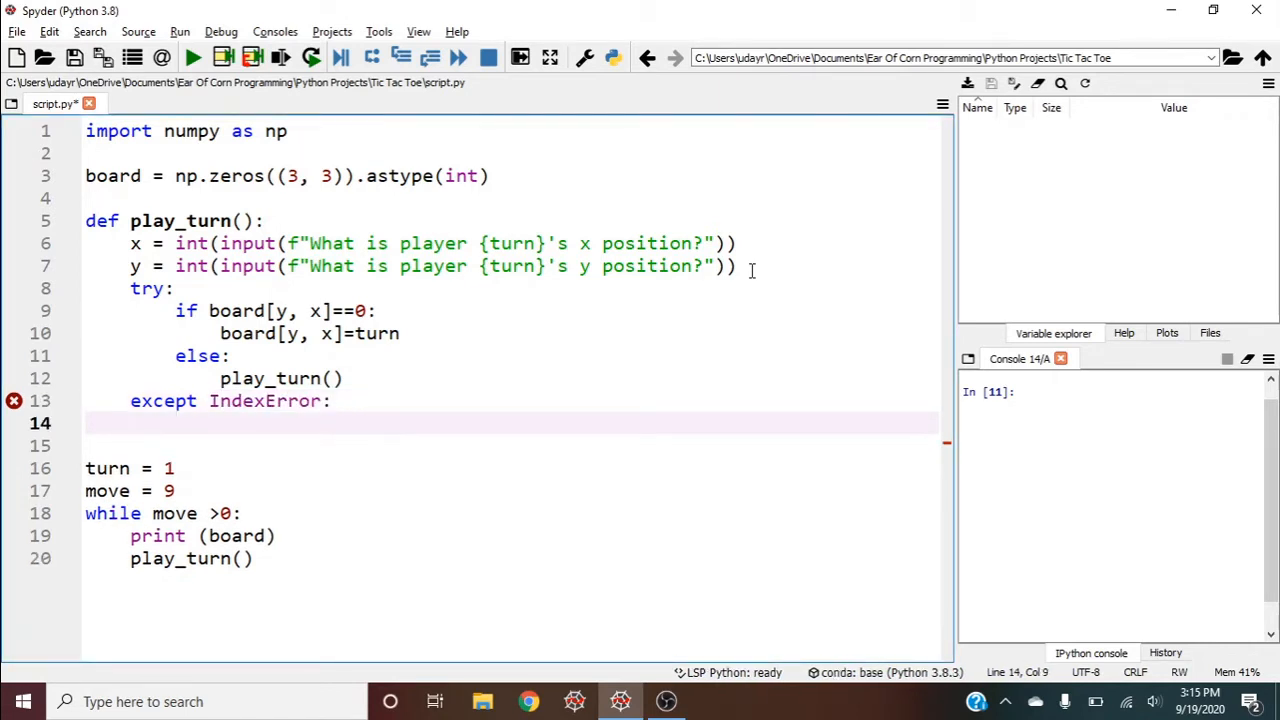
{"action": "type", "text": "play_turn("}
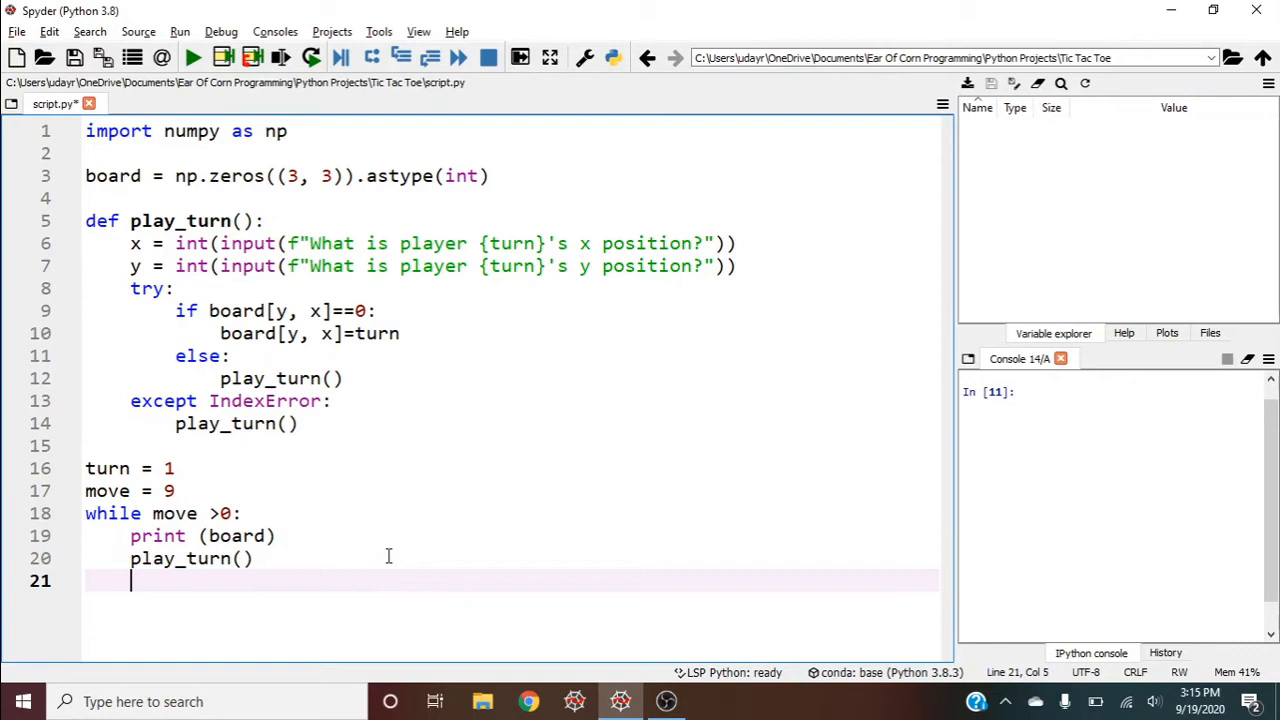
Print f"Player {turn} has won!" and break when check_win() succeeds in the loop.
{"action": "type", "text": "if check_win():"}
{"action": "type", "text": "p"}
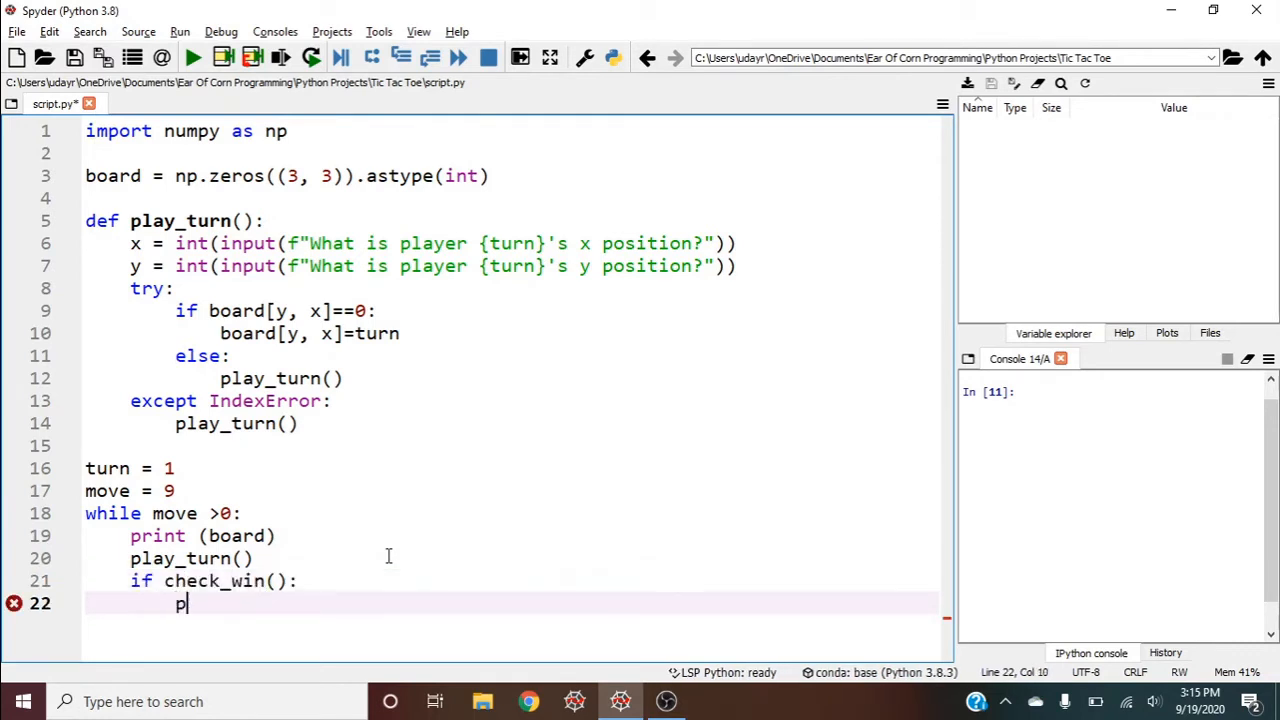
{"action": "type", "text": "rint ("}
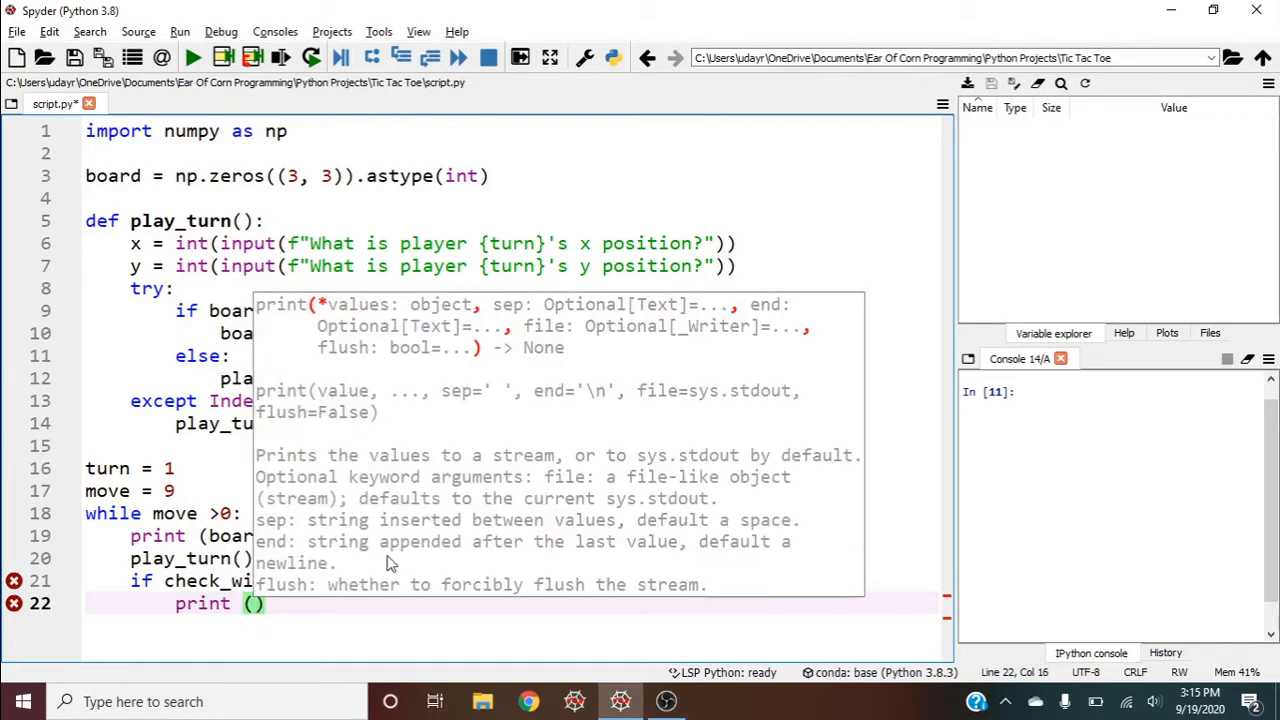
{"action": "type", "text": "f\"Player {turn"}
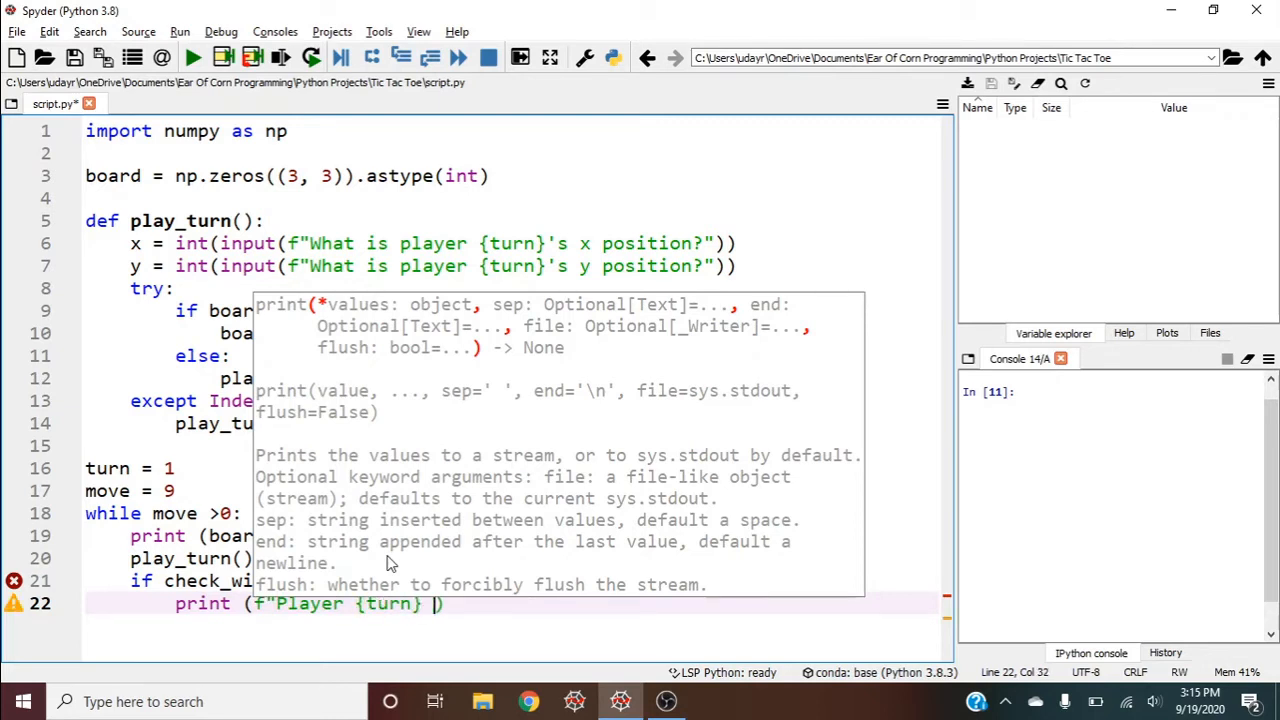
{"action": "type", "text": "has won"}
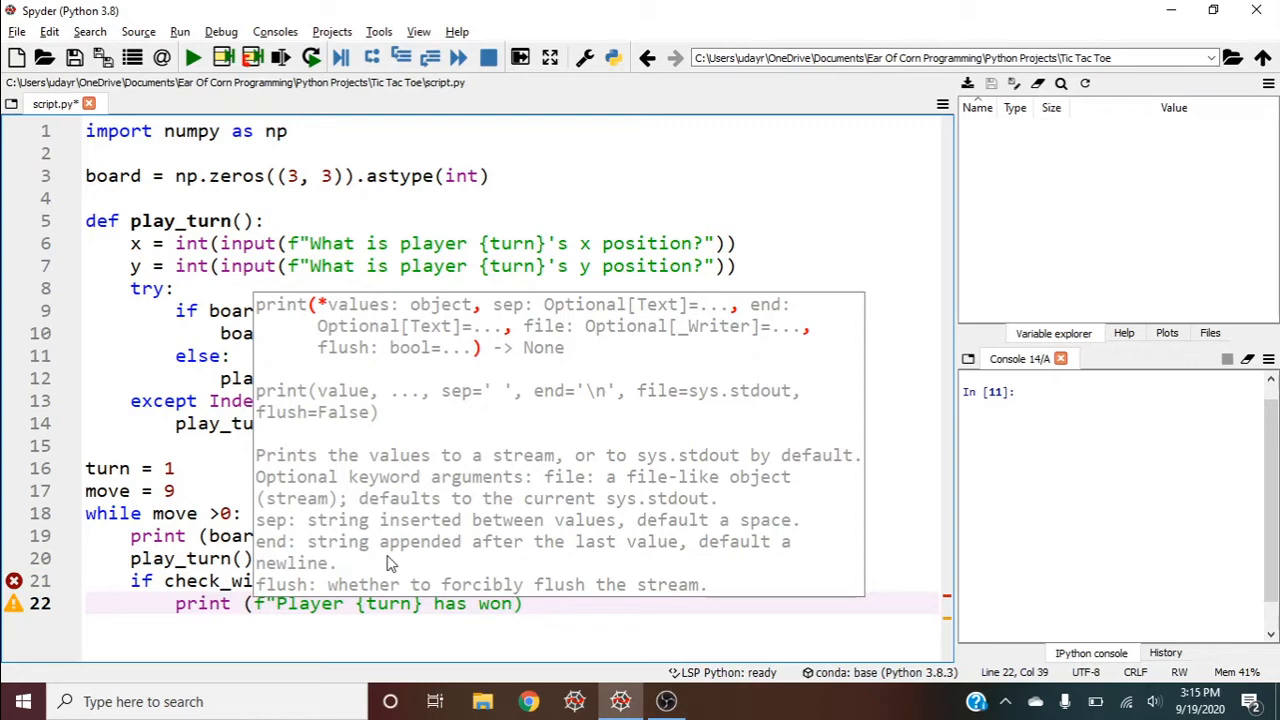
{"action": "type", "text": "!\""}
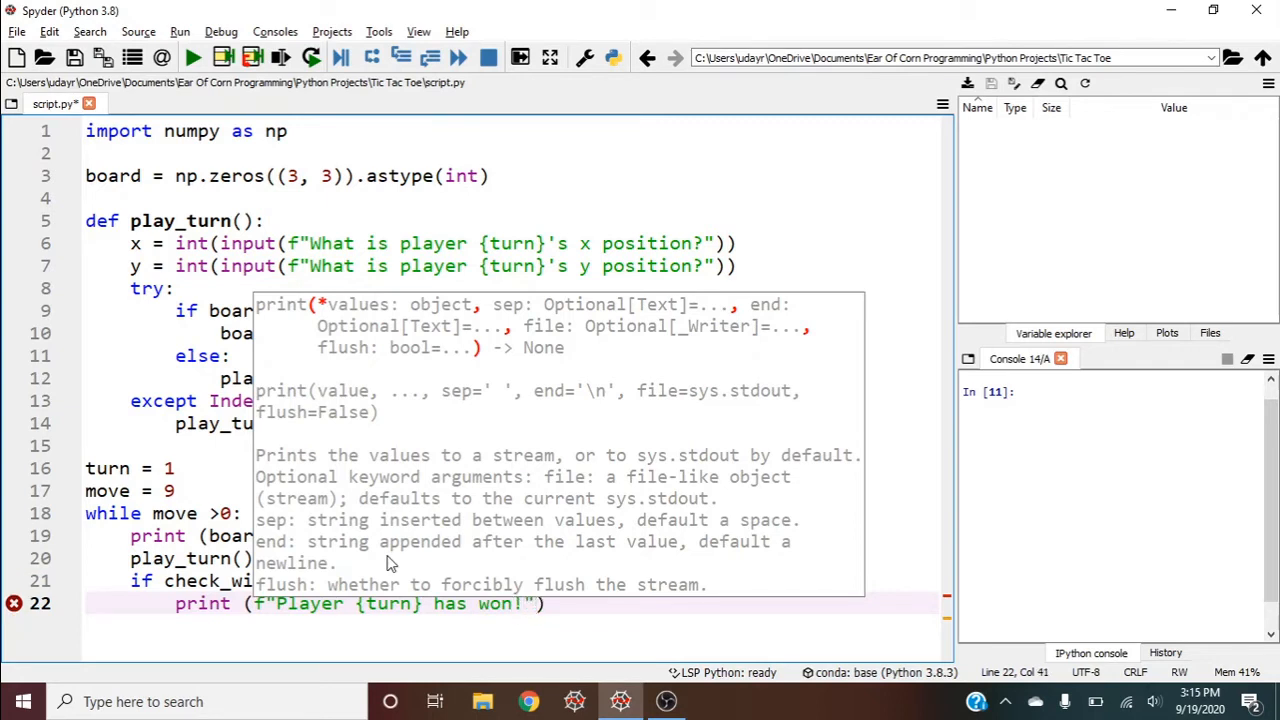
{"action": "type", "text": "break"}
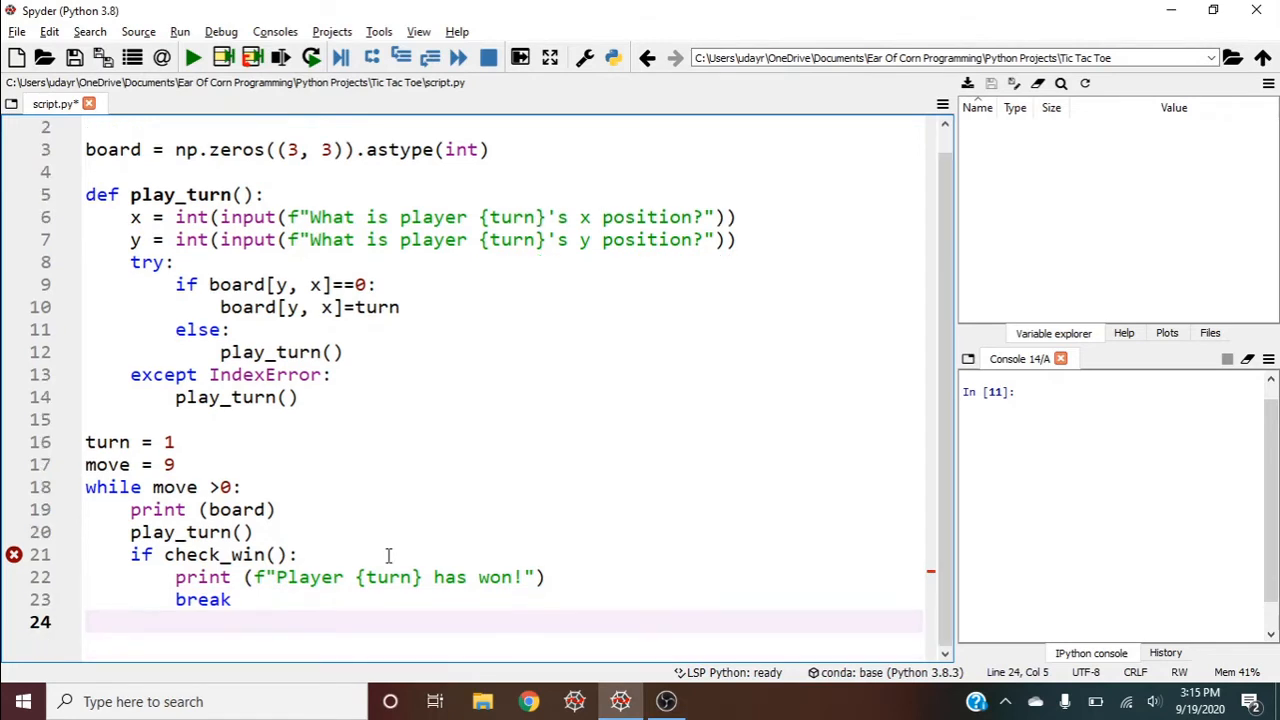
Flip the player with turn = turn*-1 and decrement move = move-1.
{"action": "type", "text": "turn ="}
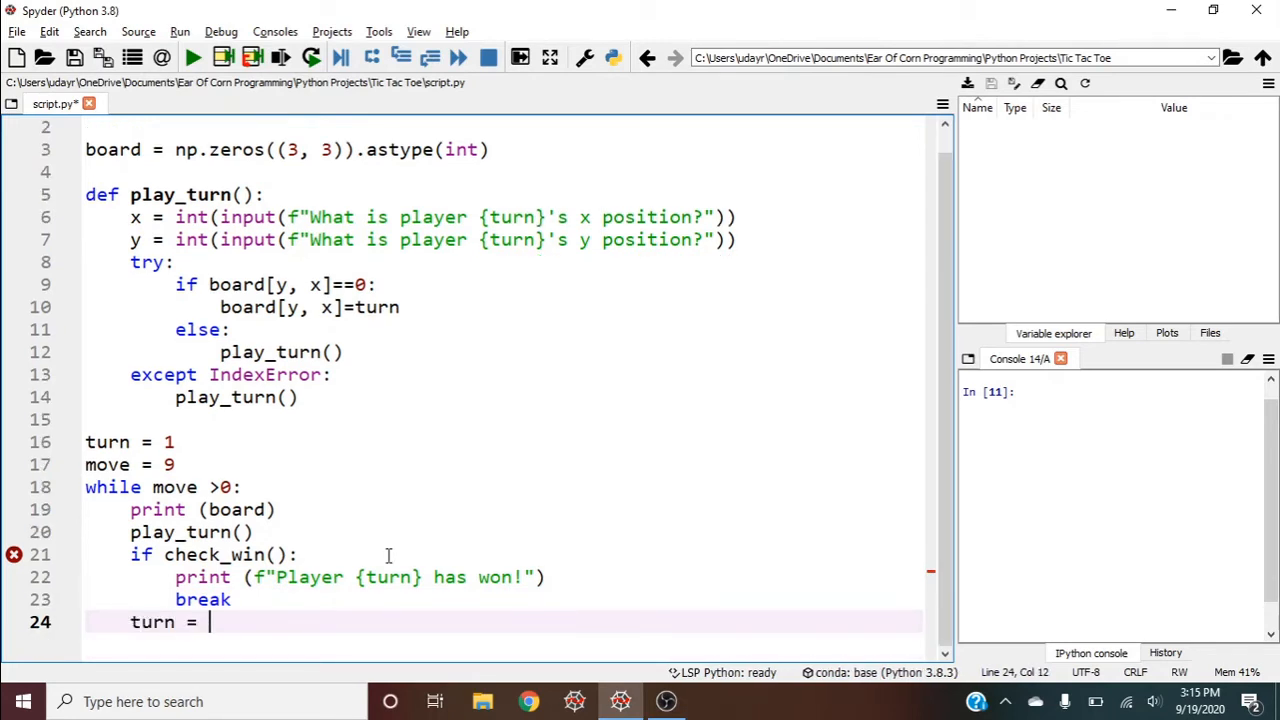
{"action": "type", "text": "turn*-1"}
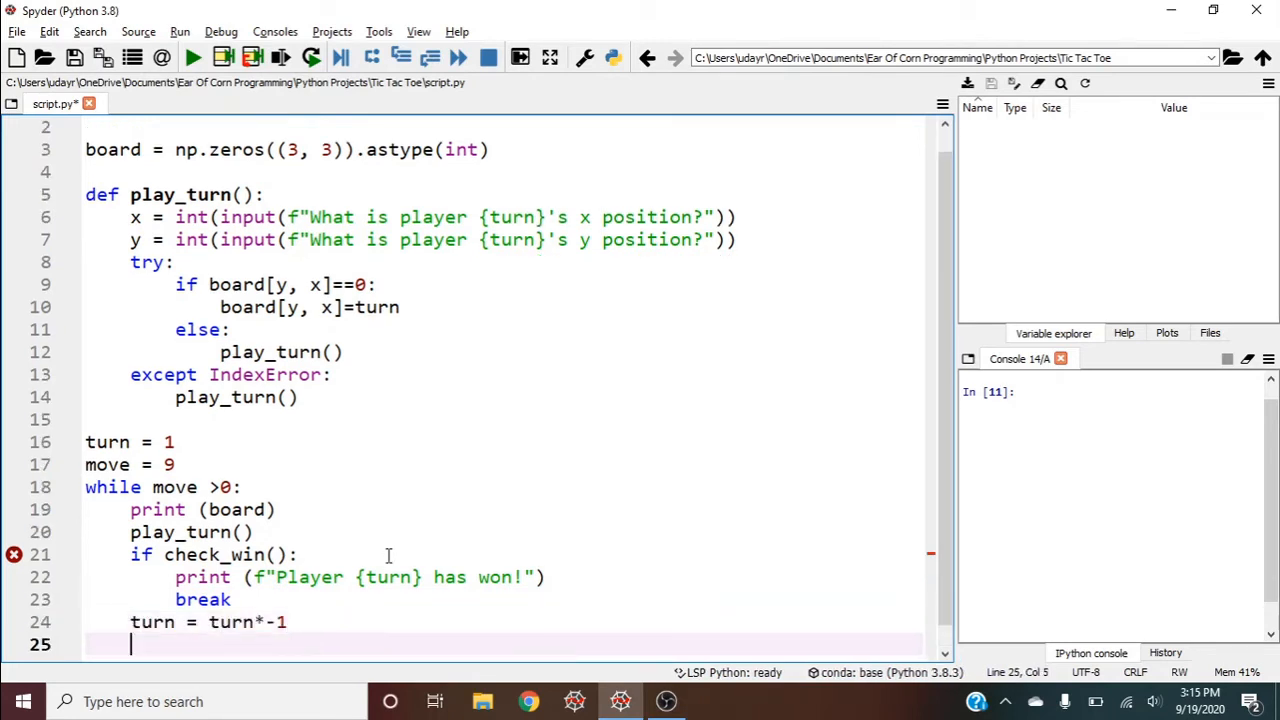
{"action": "type", "text": "m"}
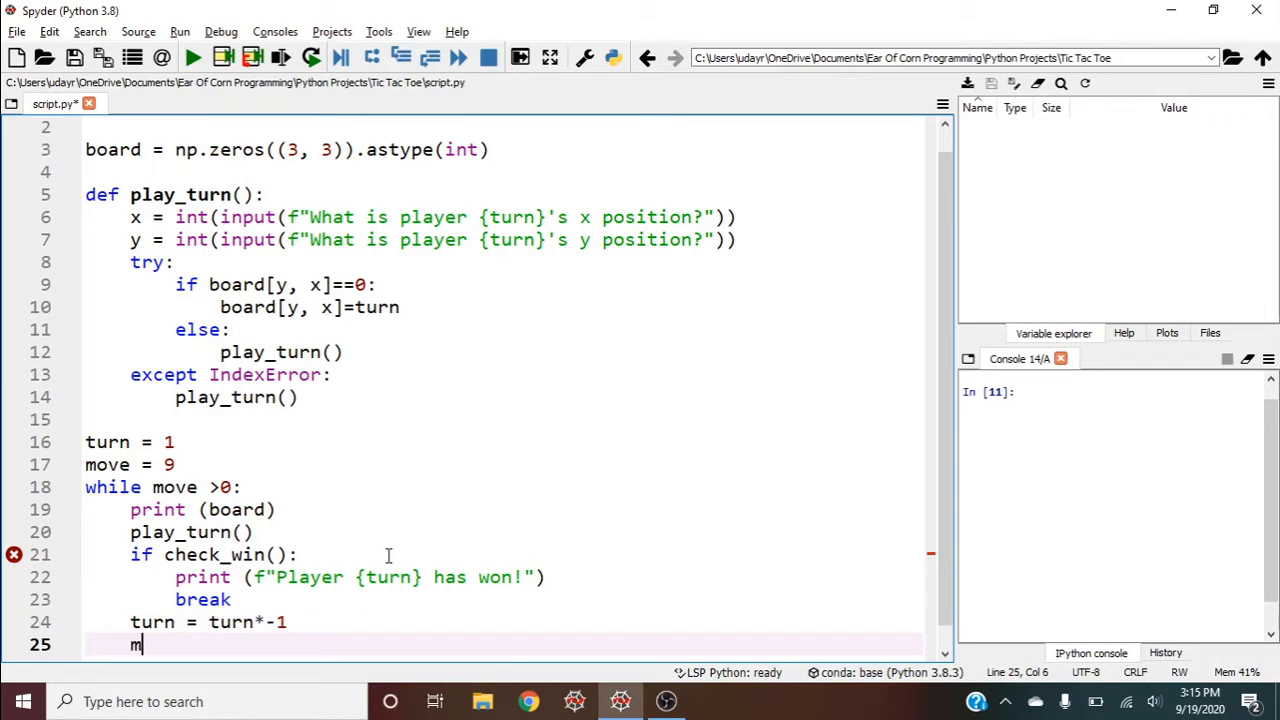
{"action": "type", "text": "ove = move"}
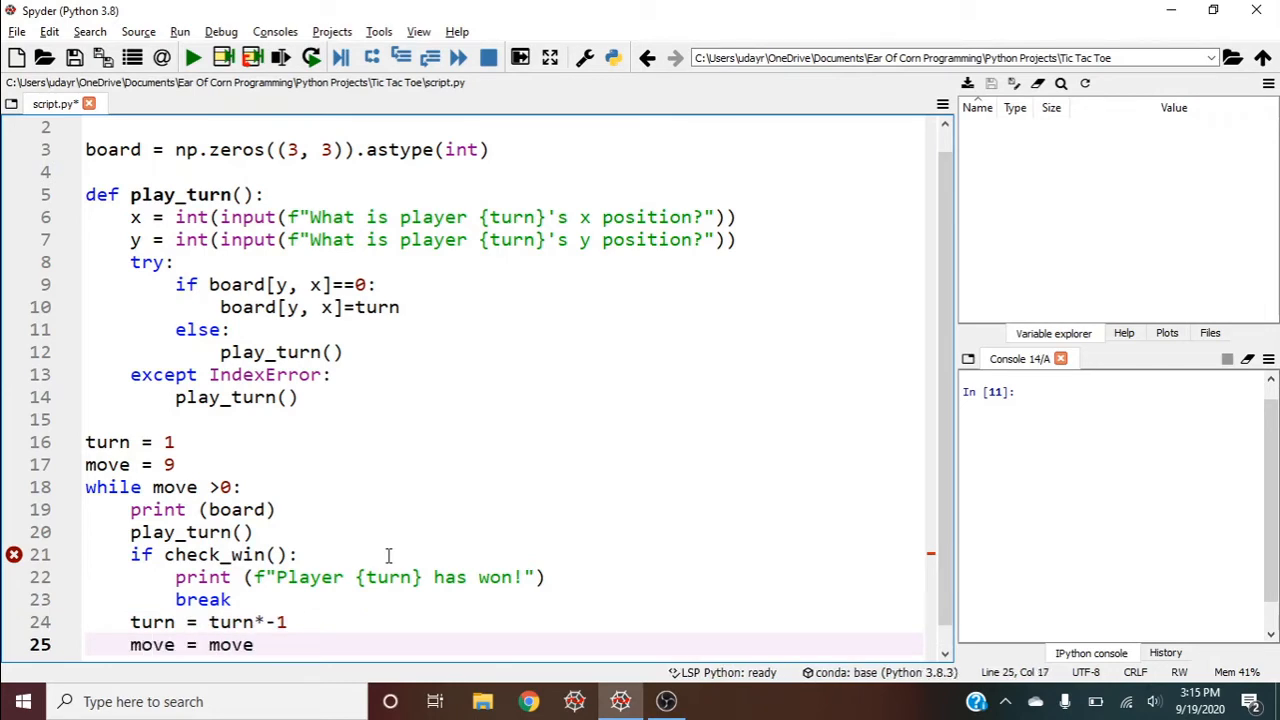
{"action": "type", "text": "-1"}
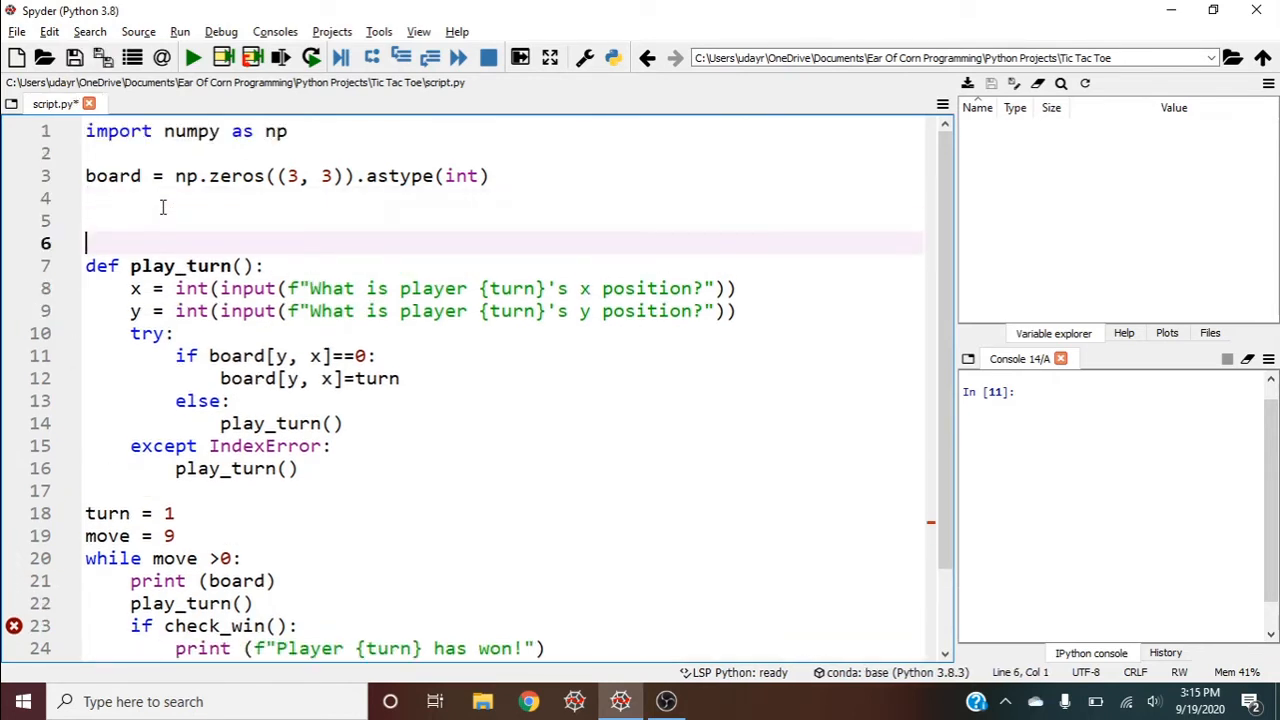
Define check_win() with a condition testing any row or column sum of the board equal to 3.
{"action": "type", "text": "def"}
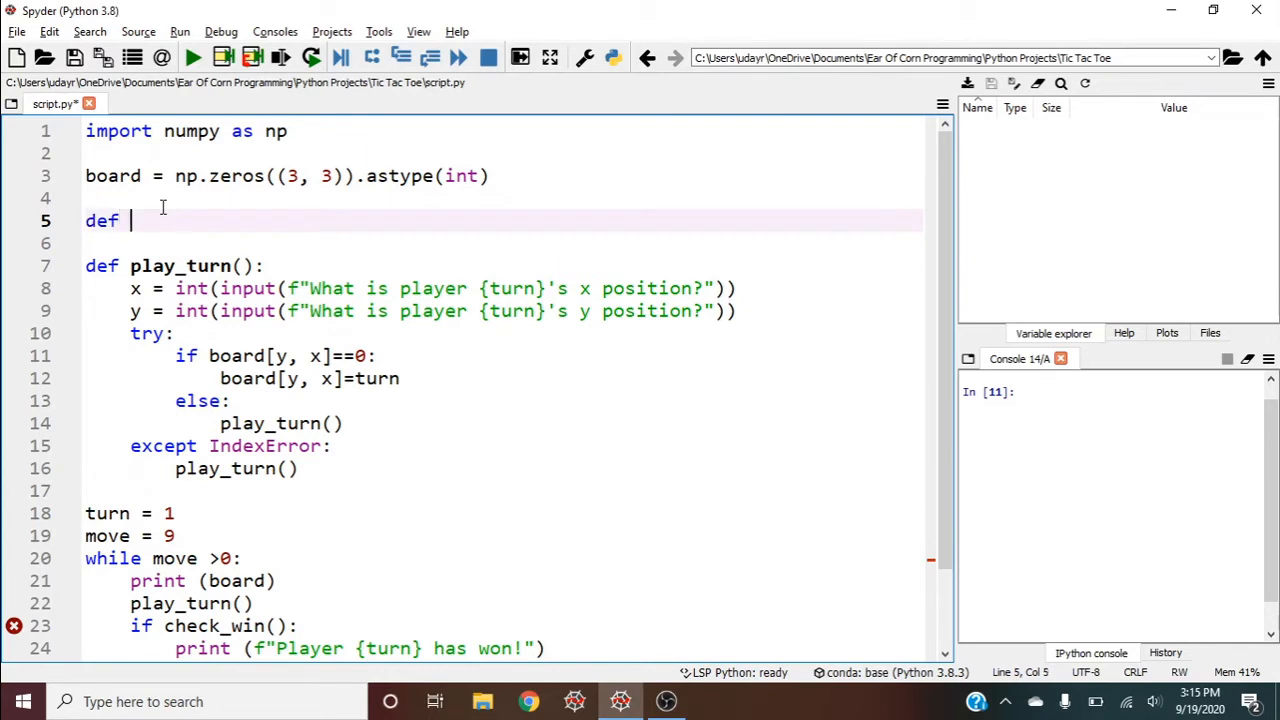
{"action": "type", "text": "check_win():"}
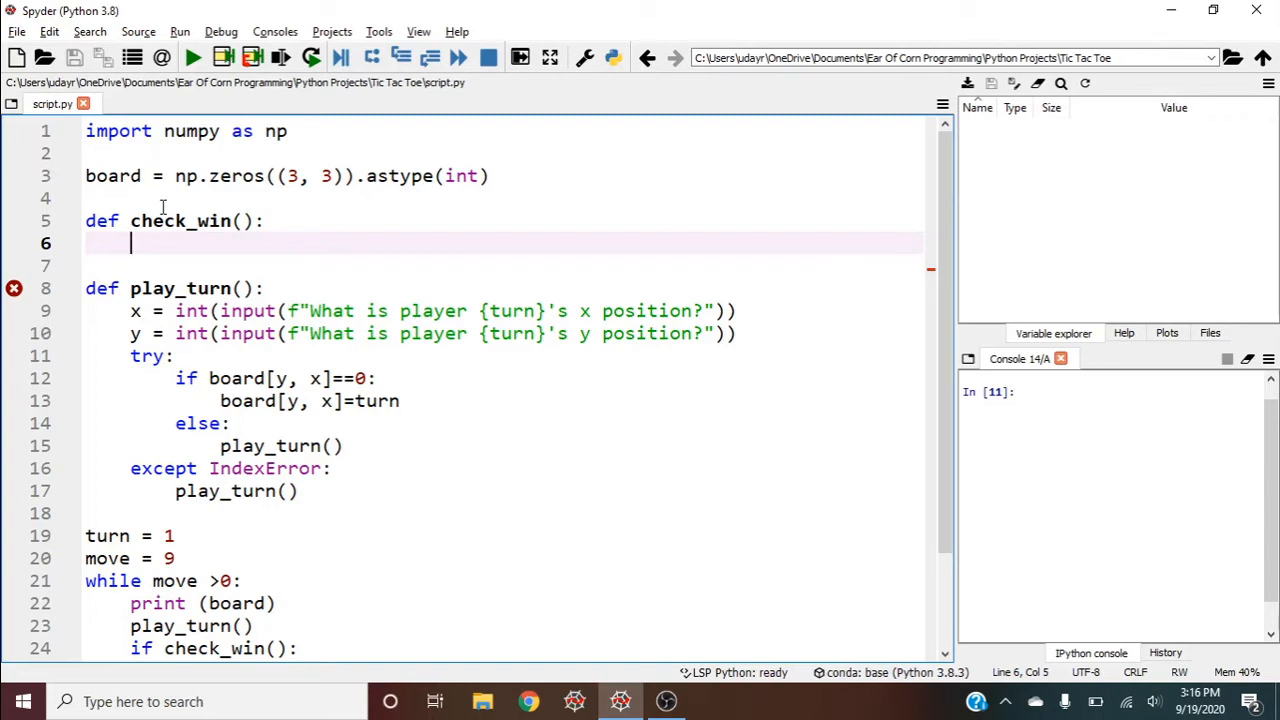
{"action": "type", "text": "if"}
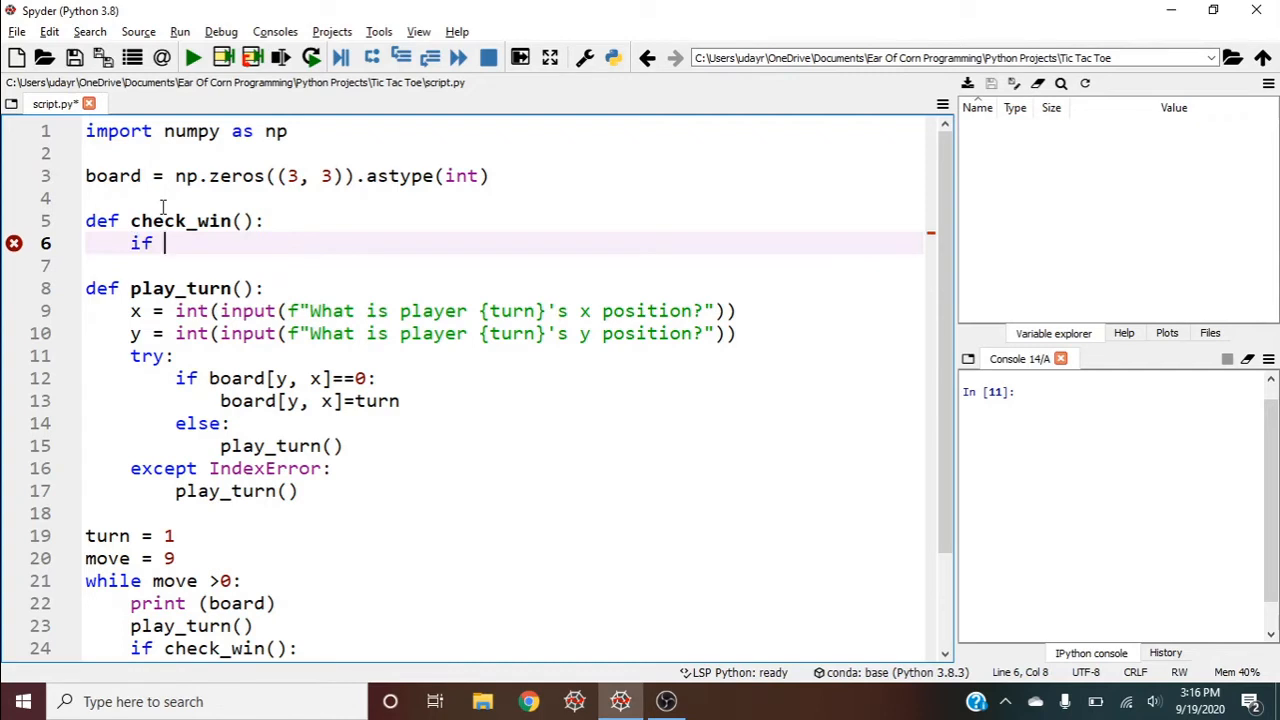
{"action": "type", "text": "any()"}
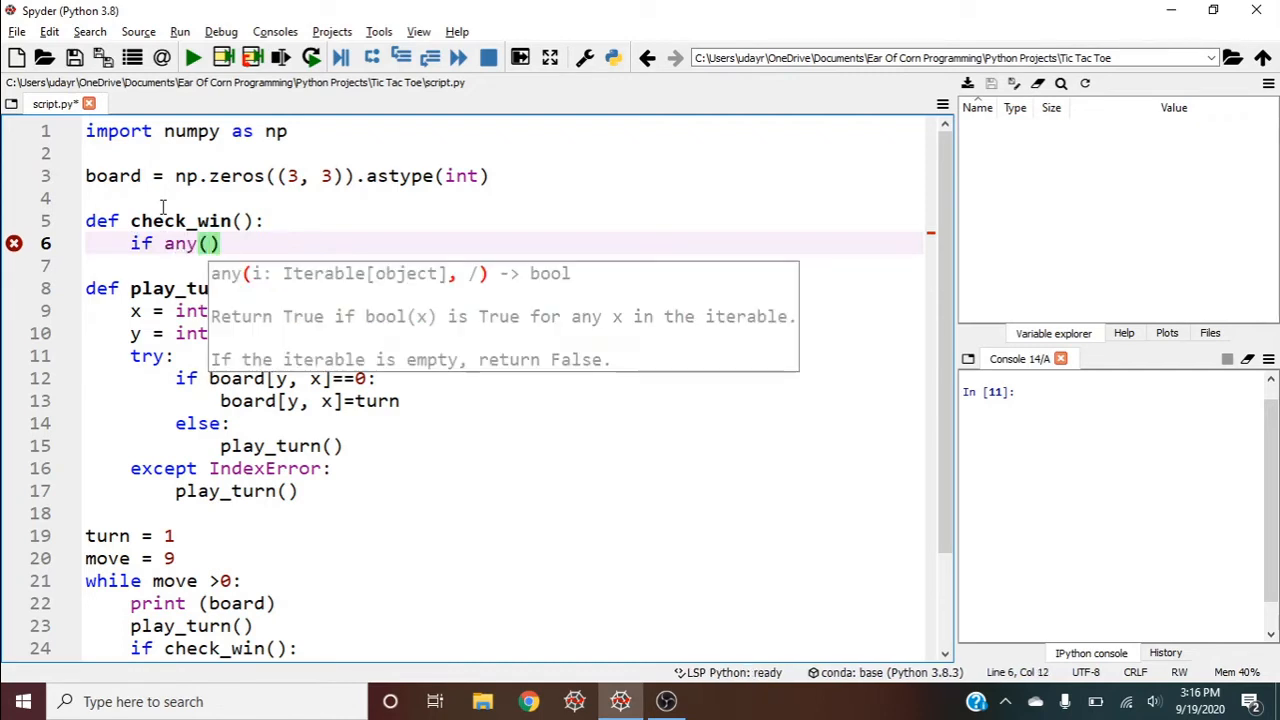
{"action": "type", "text": "np.sum("}
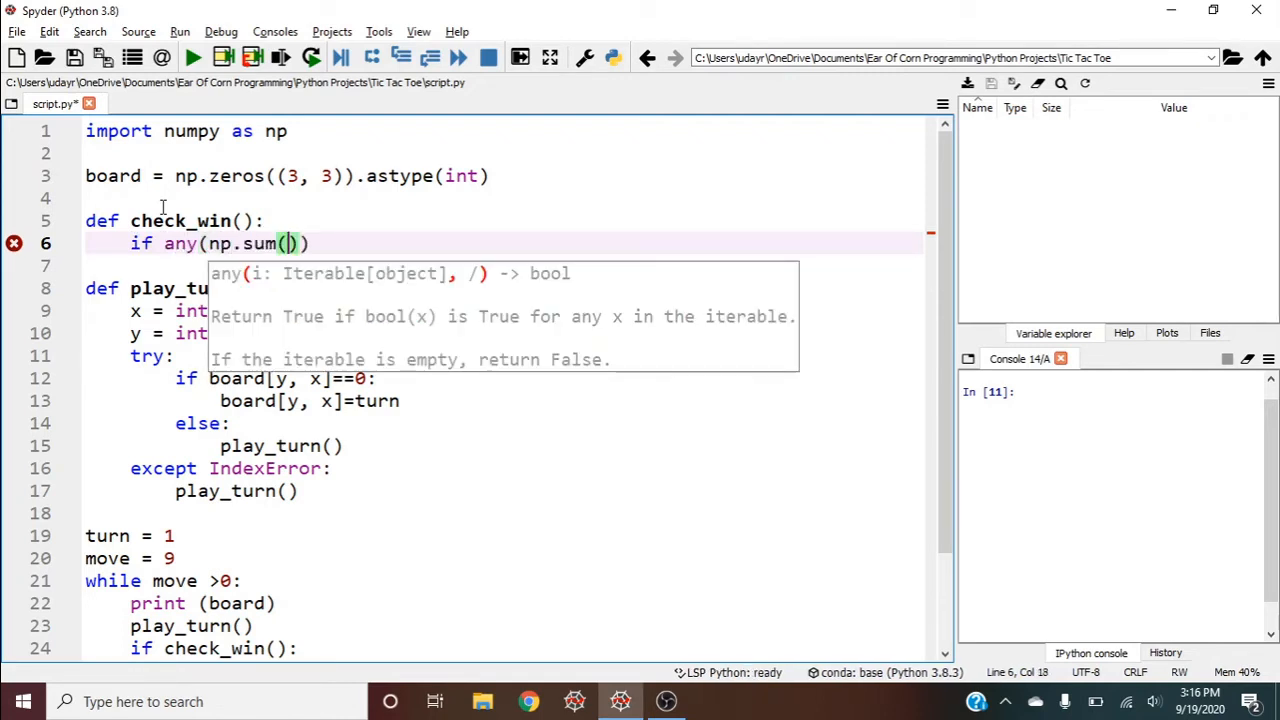
{"action": "type", "text": "board, 1"}
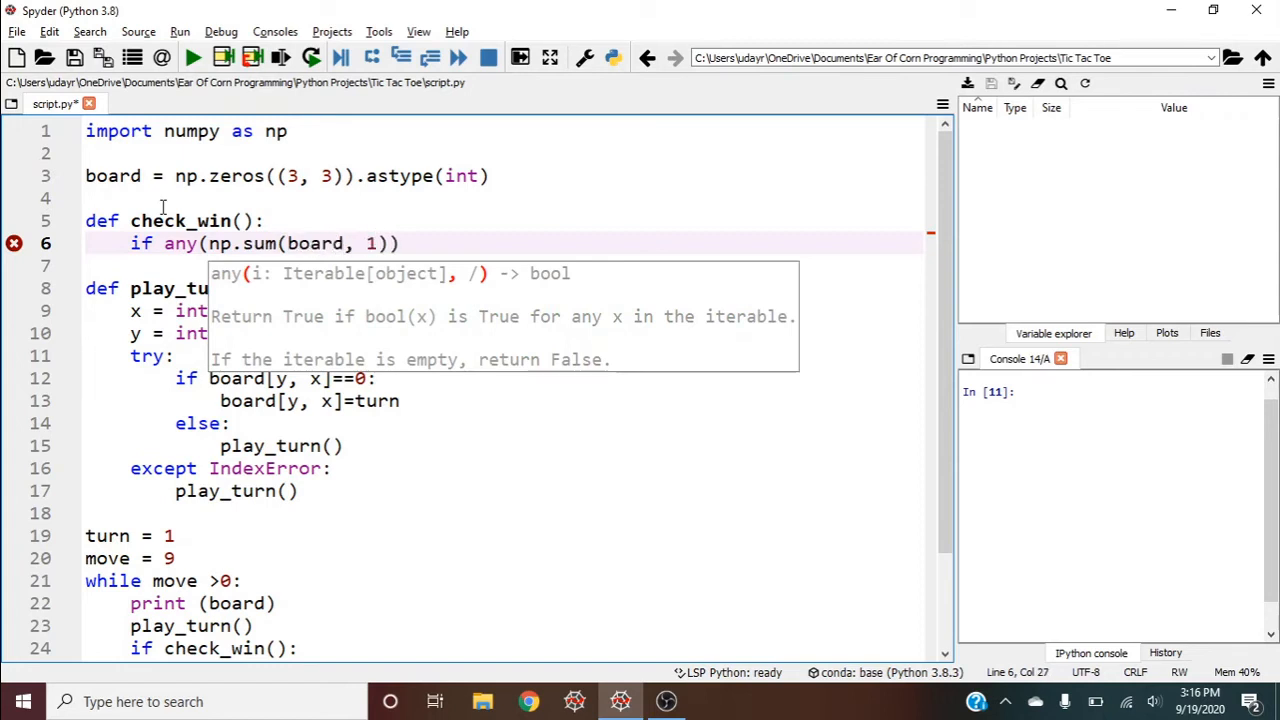
{"action": "type", "text": "==3"}
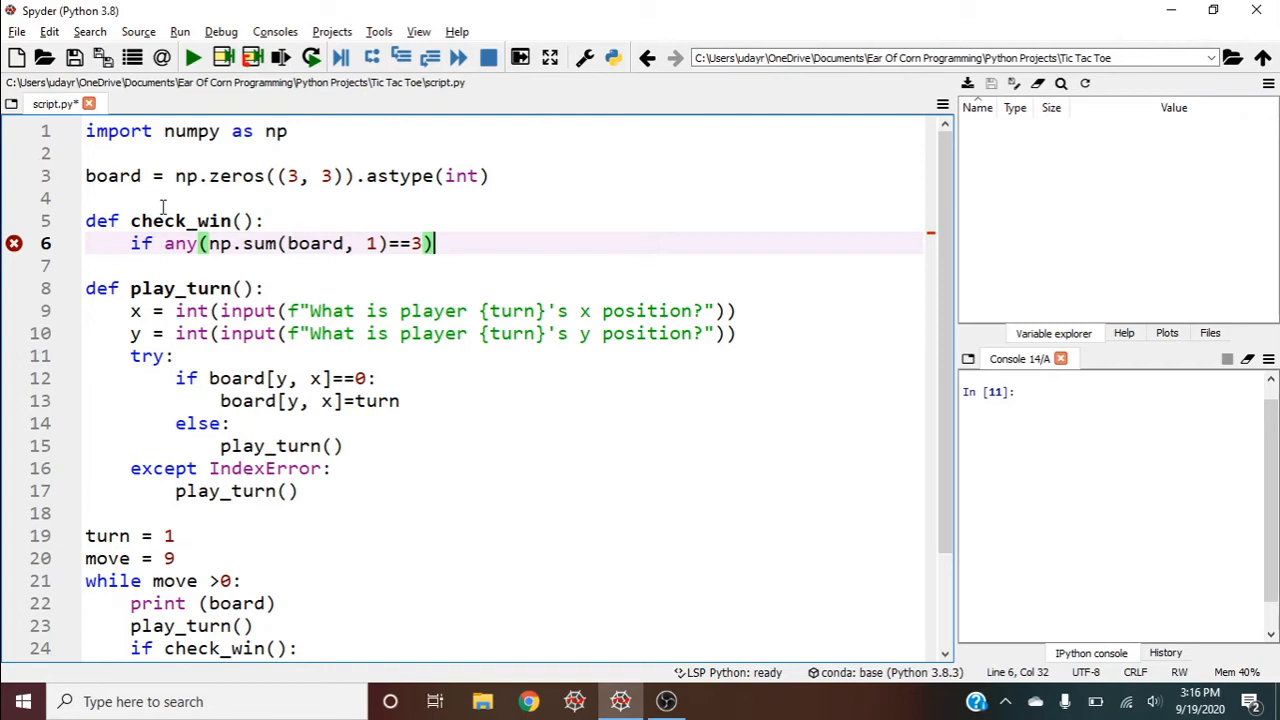
{"action": "type", "text": "or"}
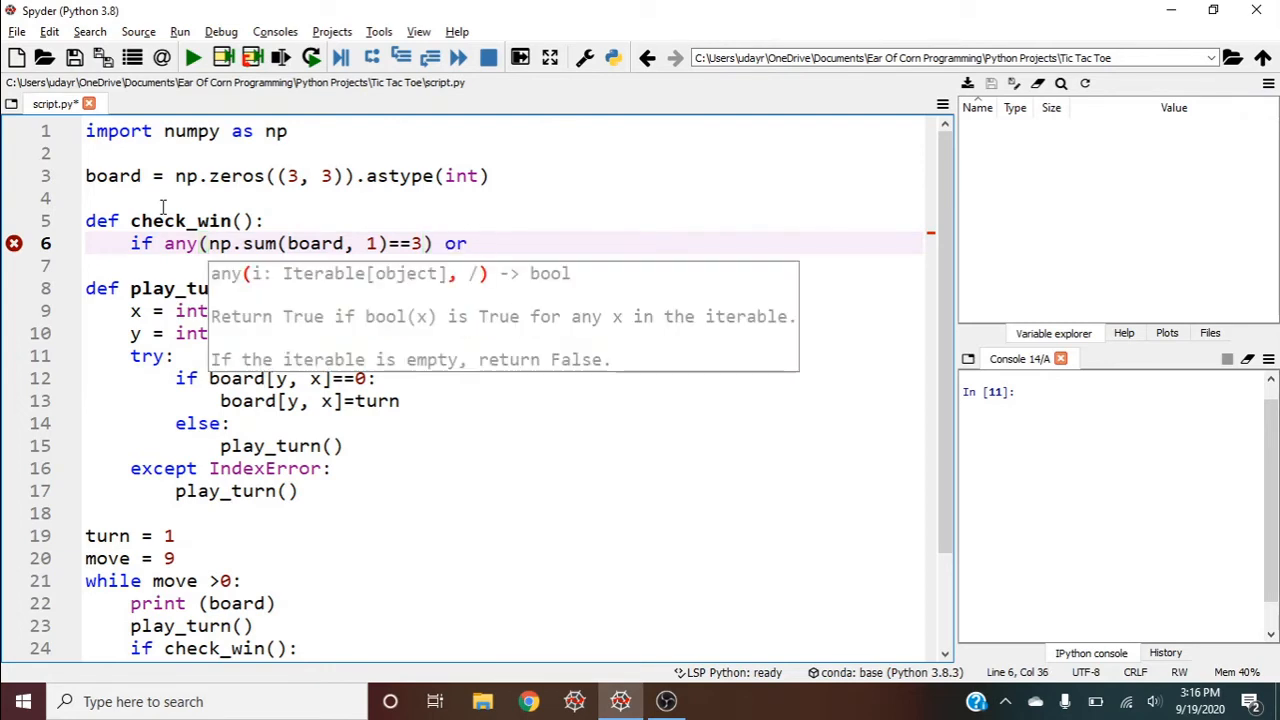
{"action": "type", "text": "any("}
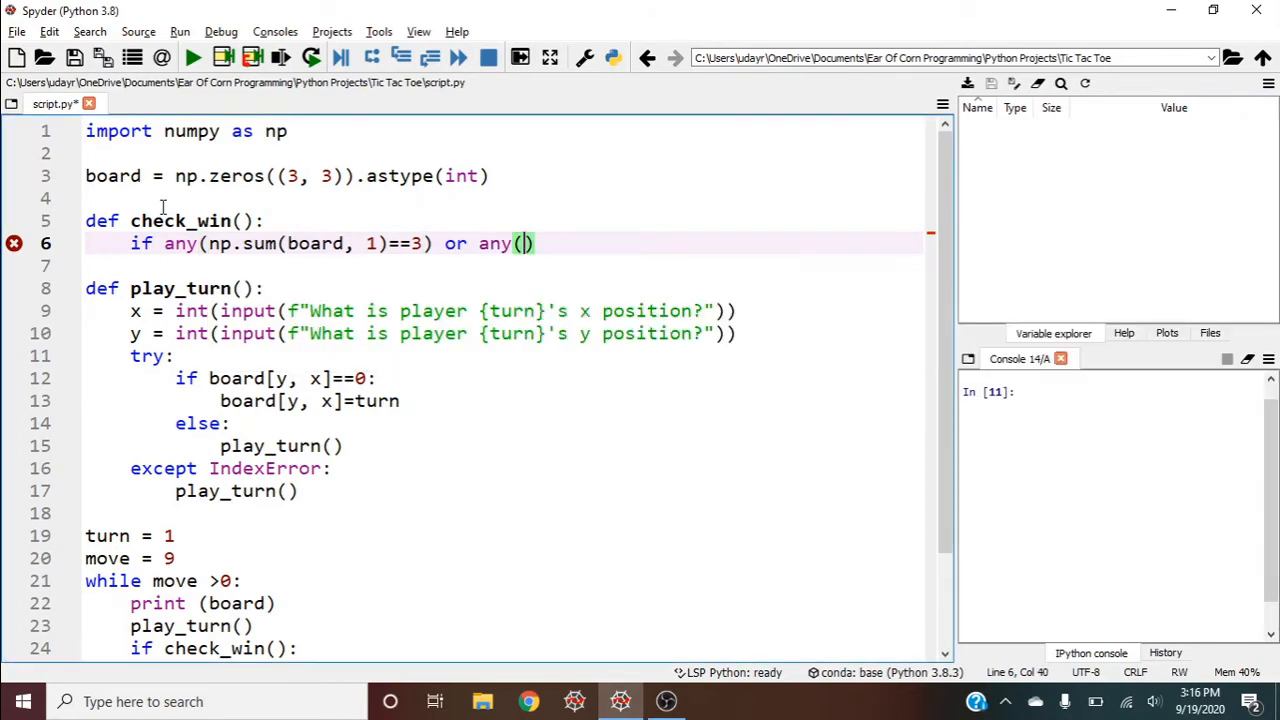
{"action": "type", "text": "np.sum(boa"}
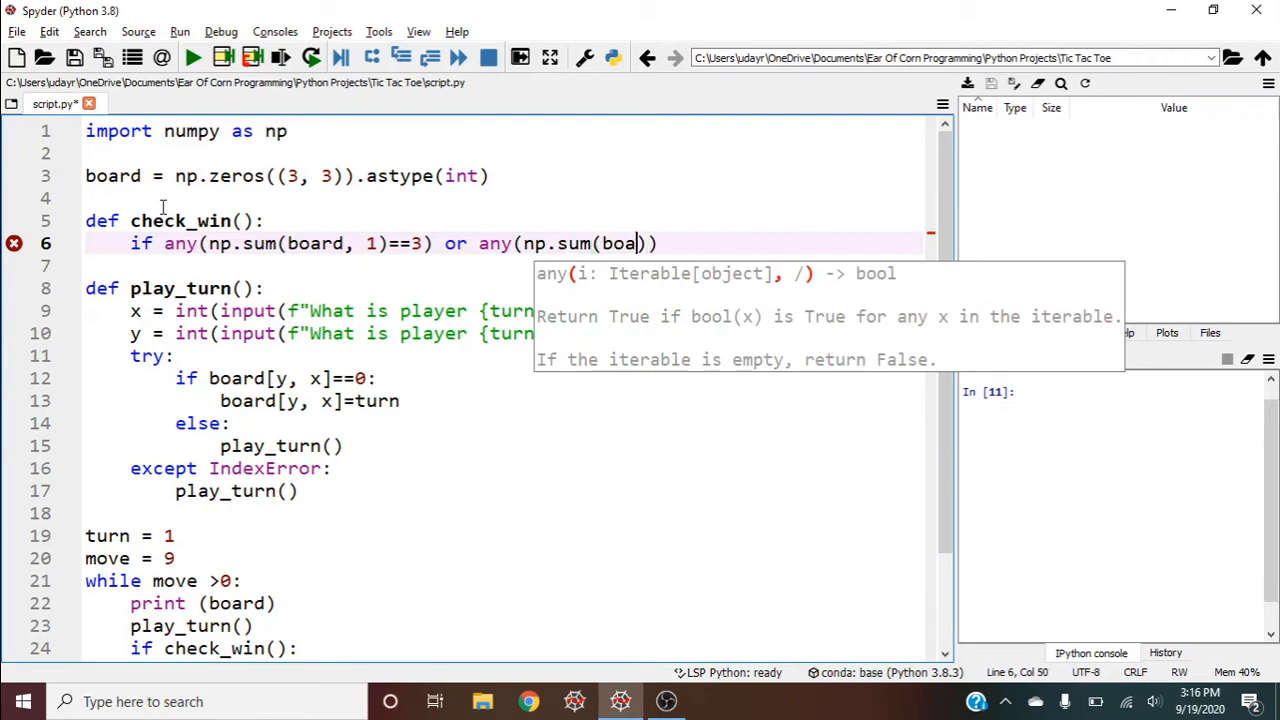
{"action": "type", "text": "rd, 0)"}
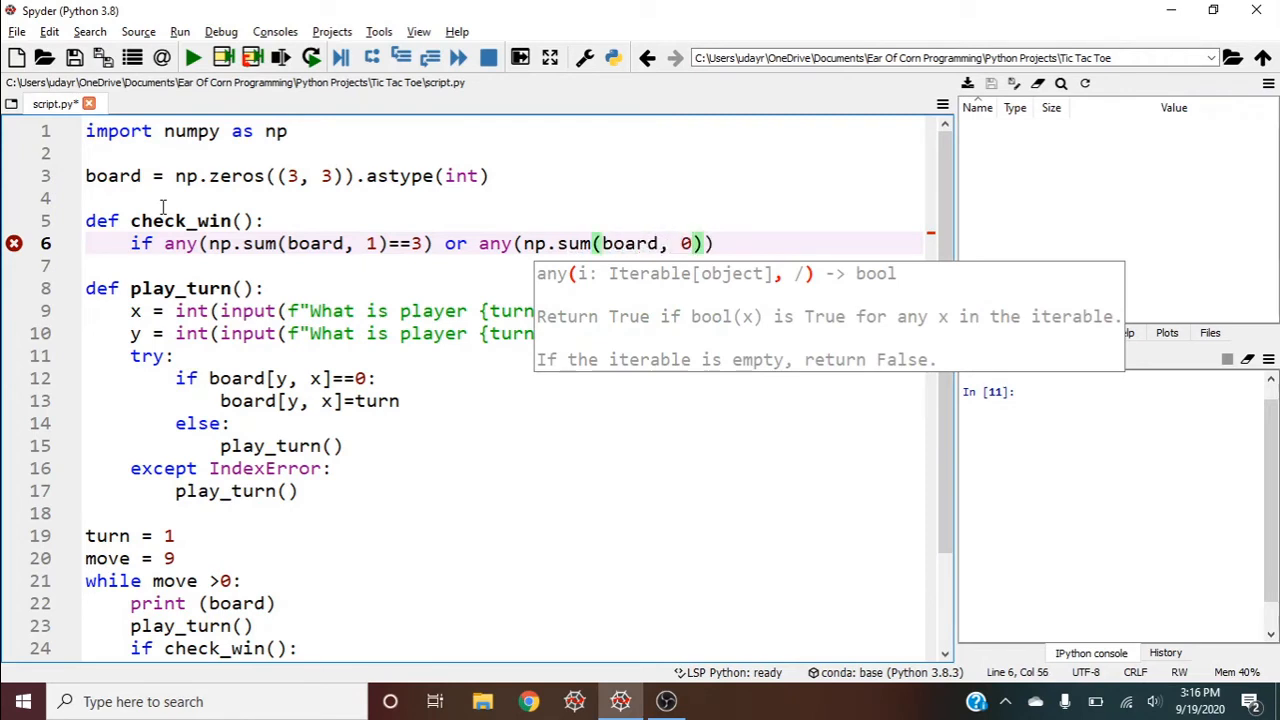
{"action": "type", "text": "==3)"}
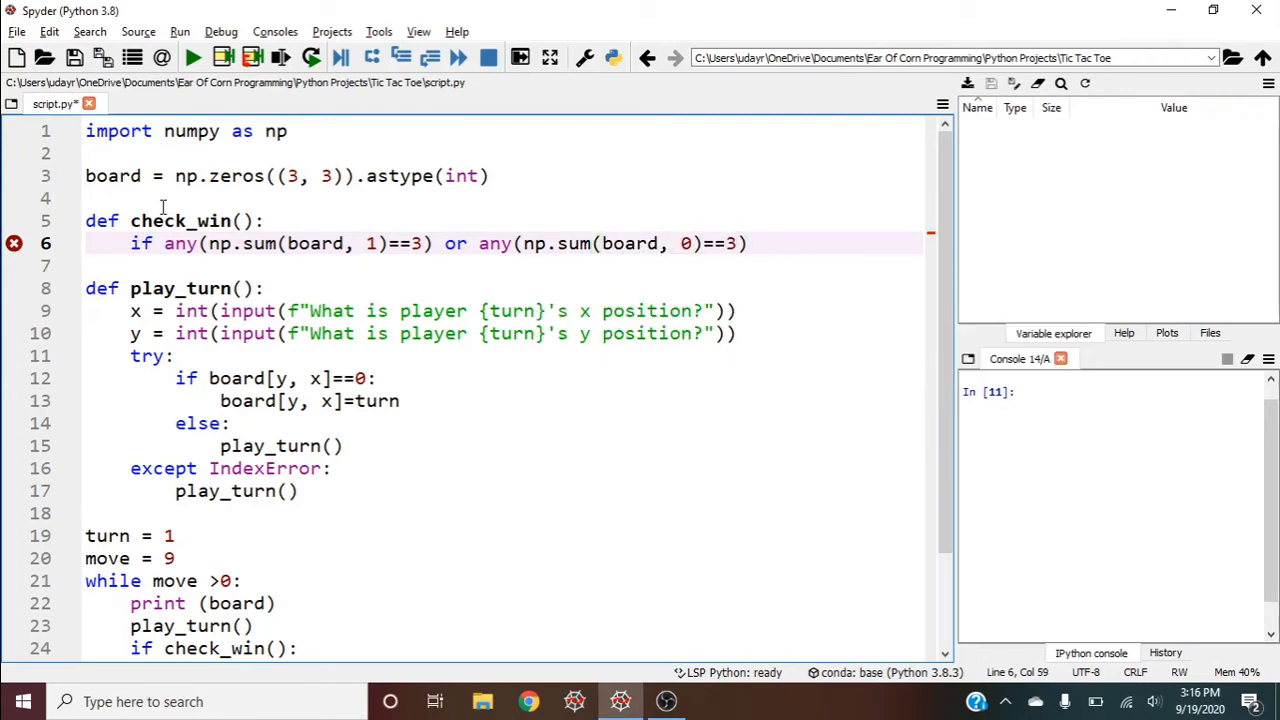
Extend the condition with the diagonal and flipped-diagonal sums equal to 3.
{"action": "type", "text": "or"}
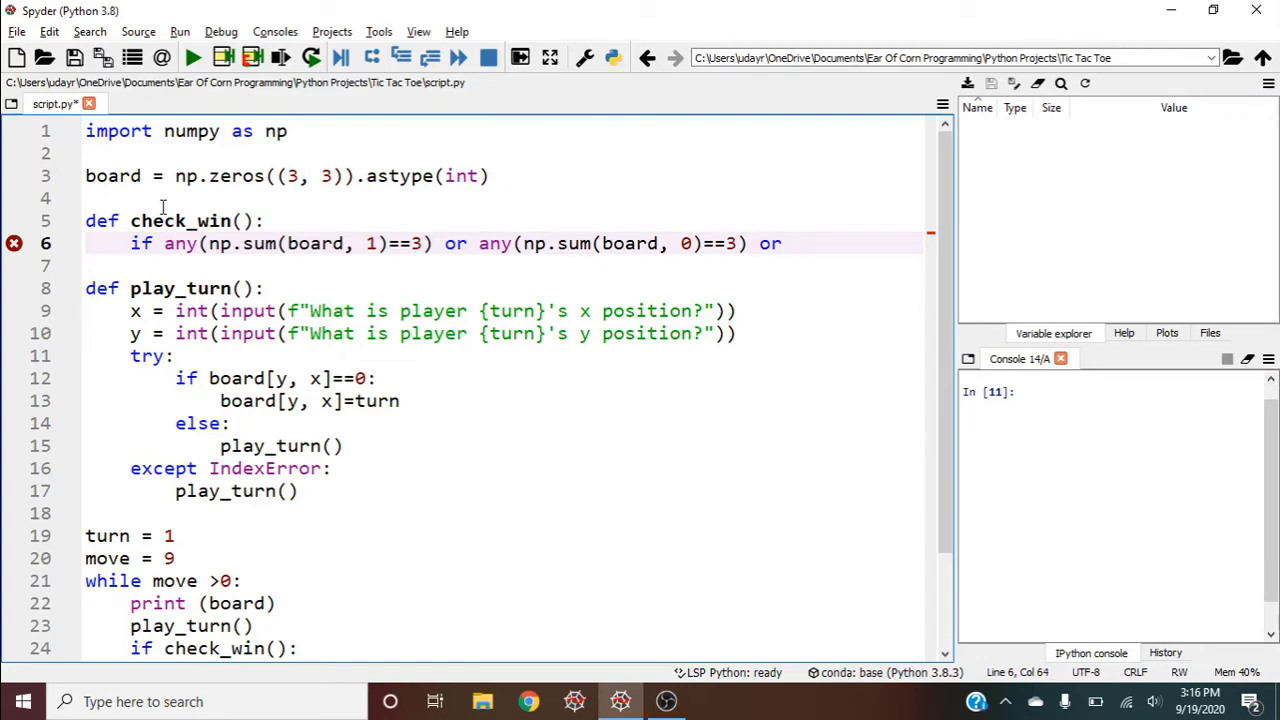
{"action": "type", "text": "sum(np.diag)==3 or"}
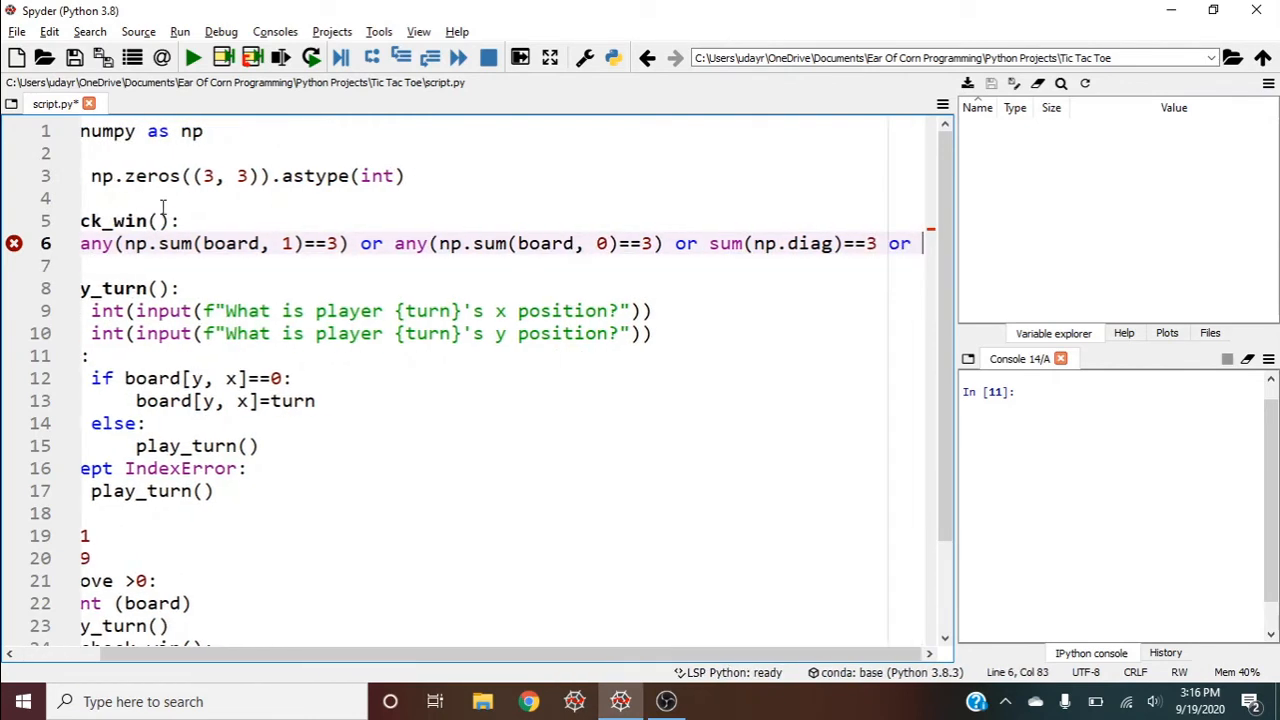
{"action": "scroll", "scroll_direction": "right", "scroll_amount": 3}
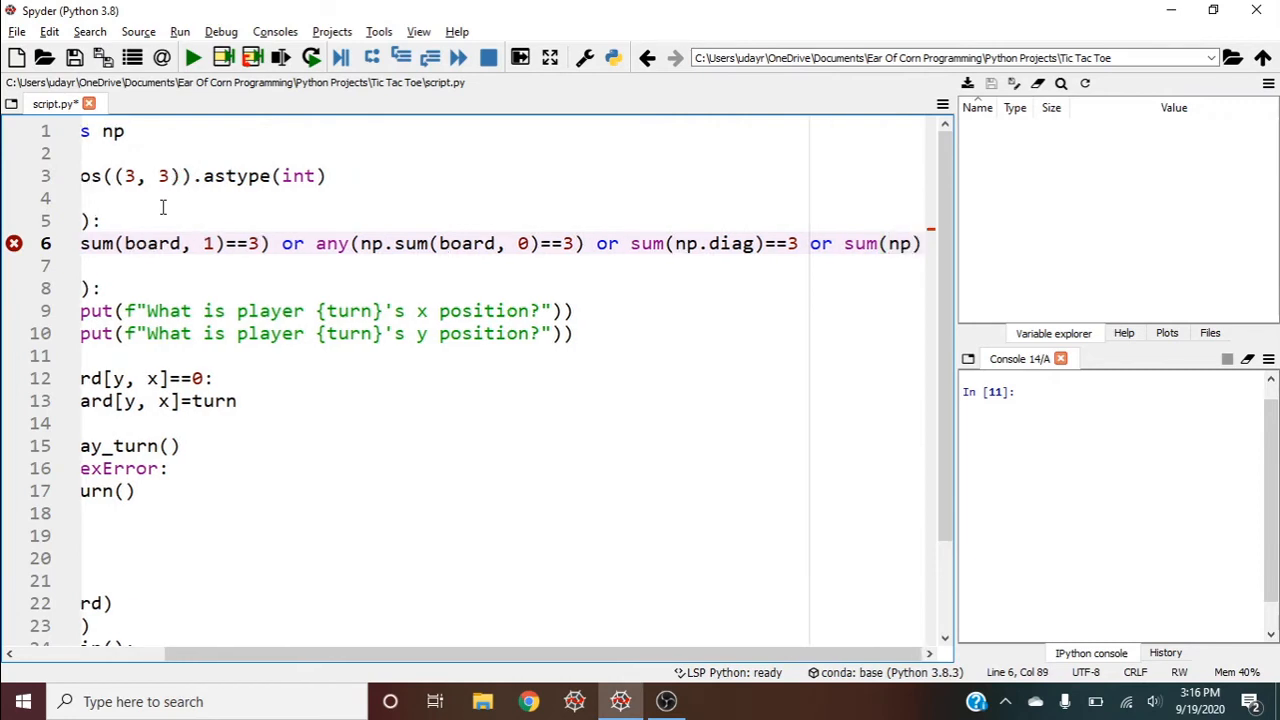
{"action": "type", "text": ".diag(board[::-1"}
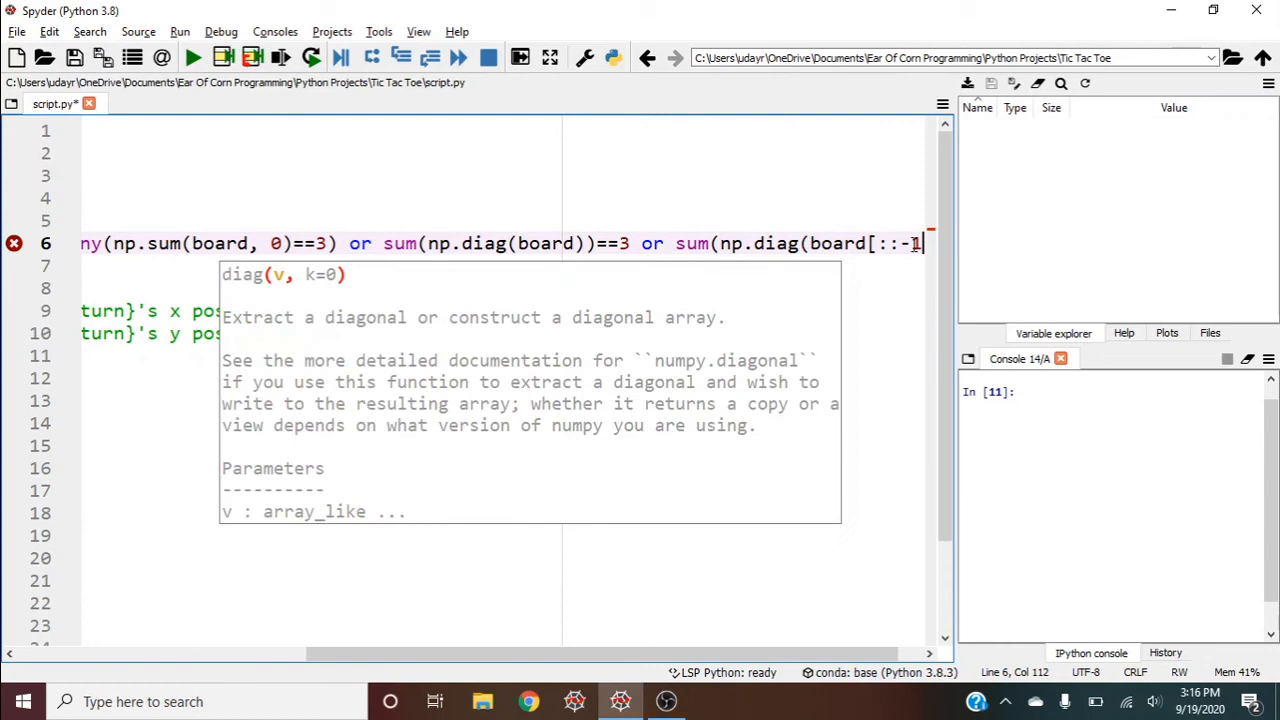
{"action": "type", "text": "])"}
{"action": "left_click", "coordinate": [502, 266]}
{"action": "type", "text": "return Tru"}
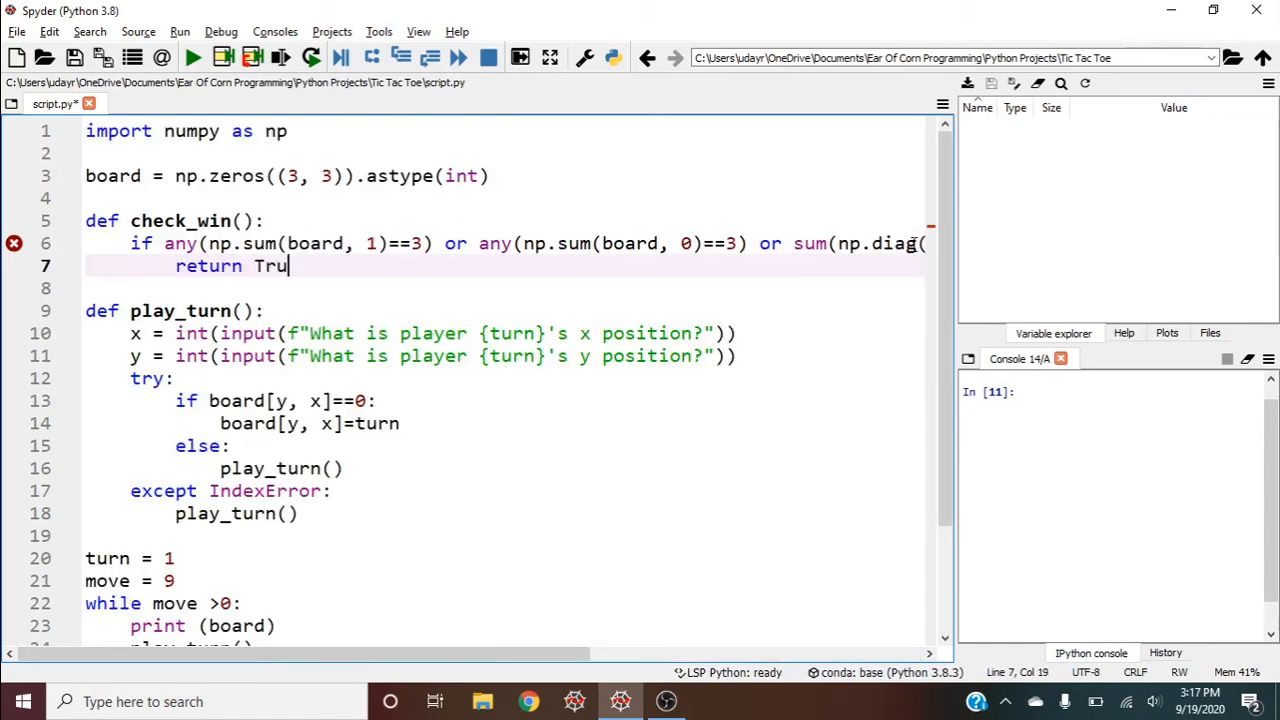
Finish check_win's return True/-3/return False lines and run the script in the console.
{"action": "type", "text": "e"}
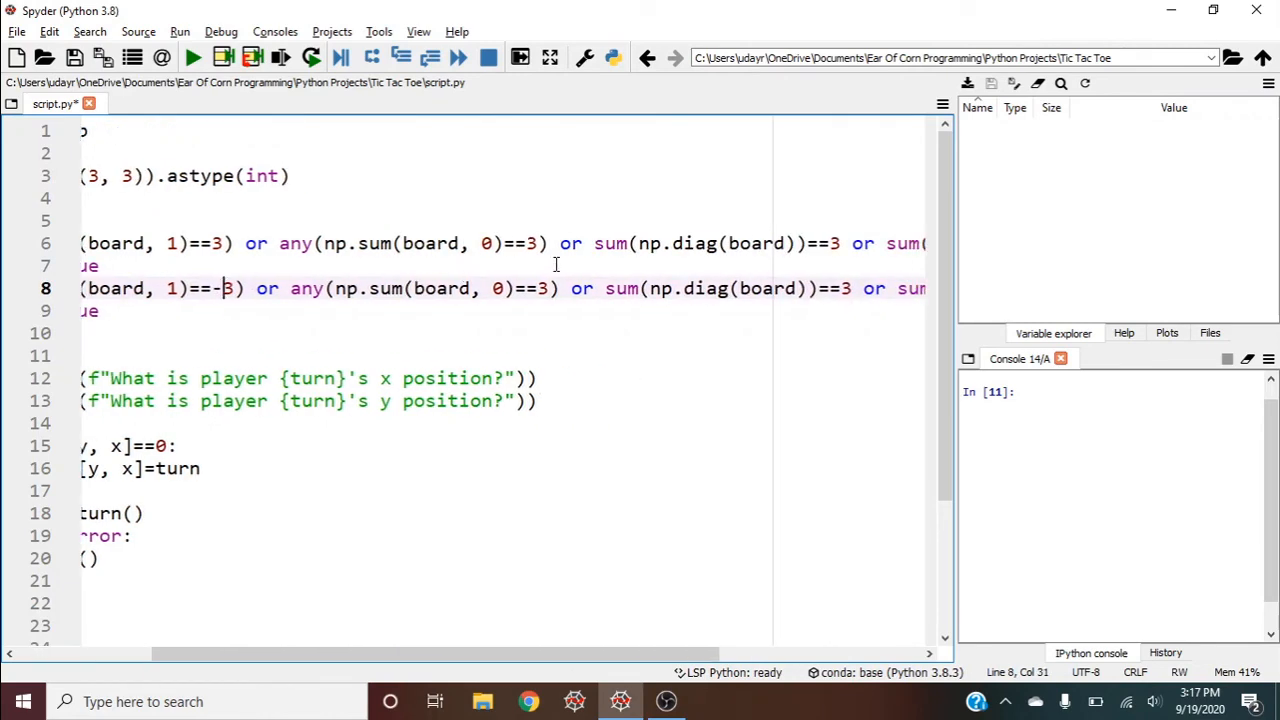
{"action": "scroll", "scroll_direction": "right", "scroll_amount": 3}
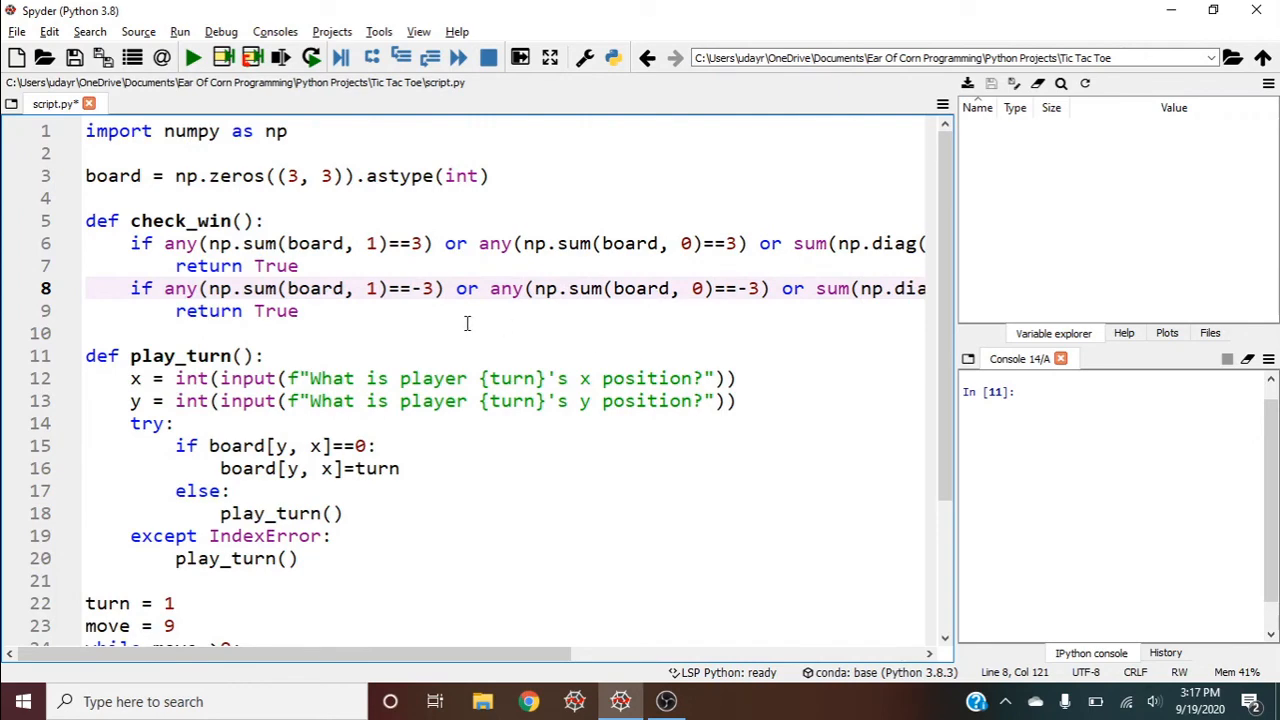
{"action": "type", "text": "return False"}
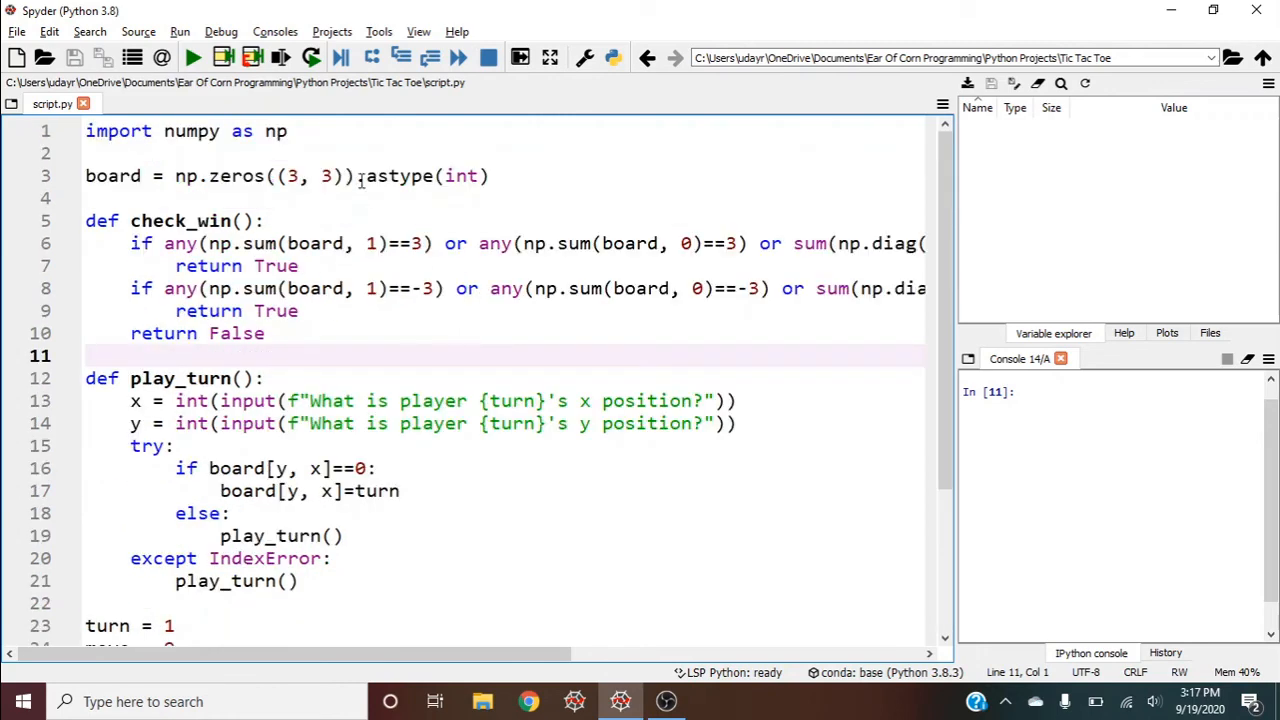
{"action": "left_click", "coordinate": [192, 56]}
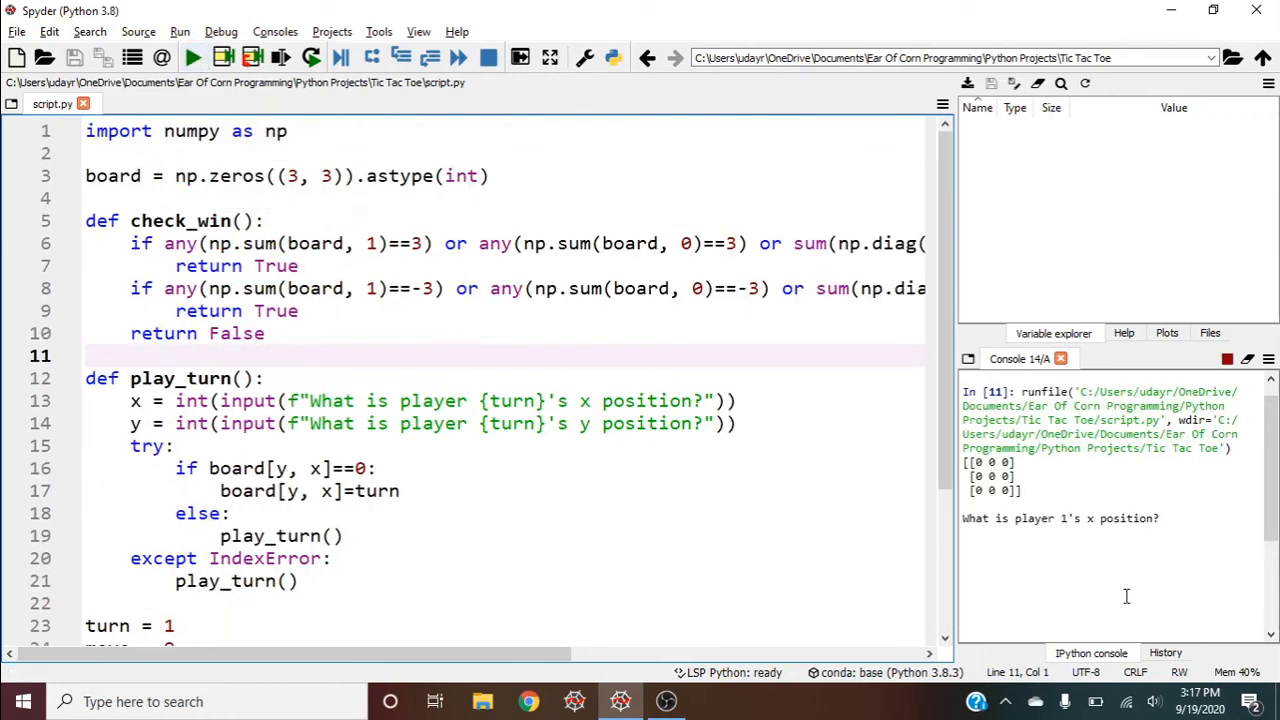